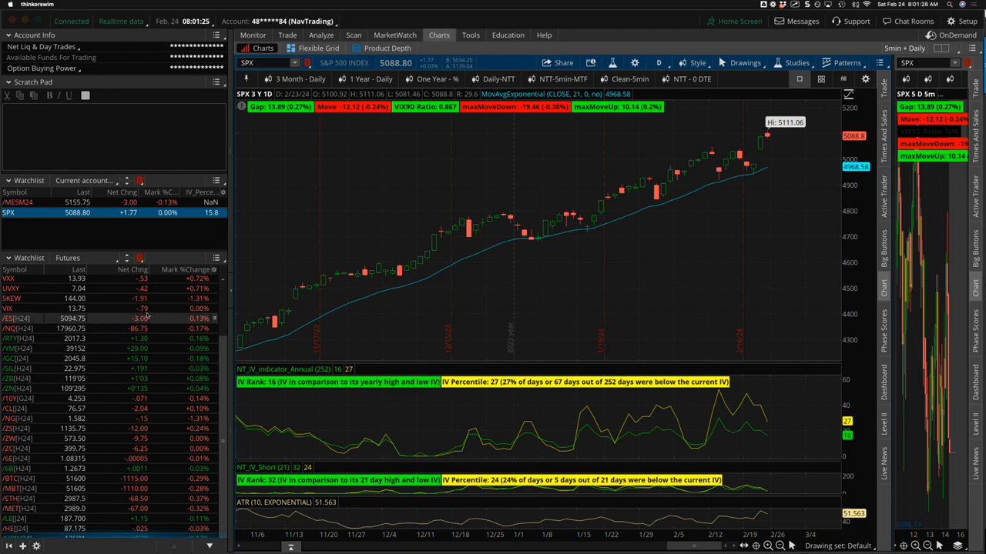
Step: Load the VIX volatility index daily chart from the Futures watchlist
left_click(9, 308)
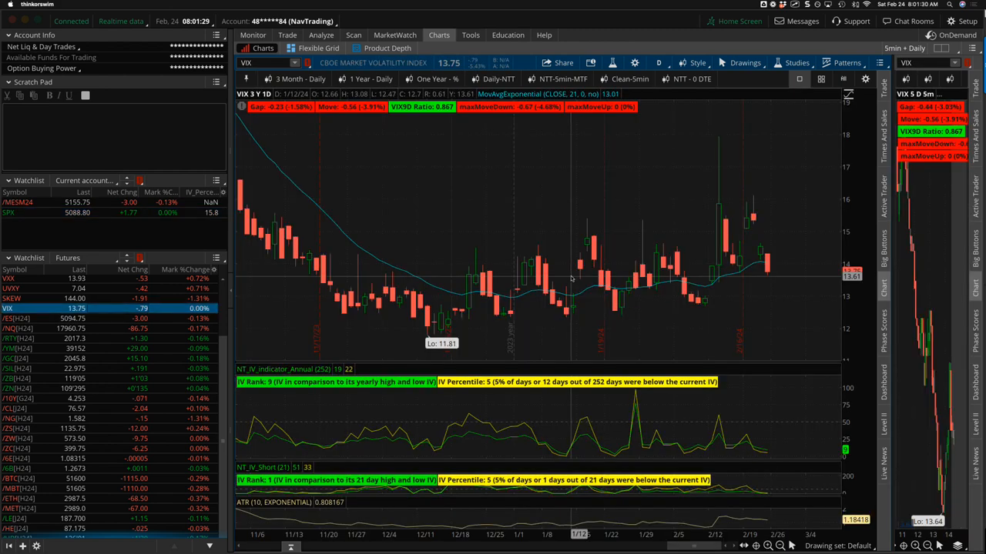
mouse_move(718, 211)
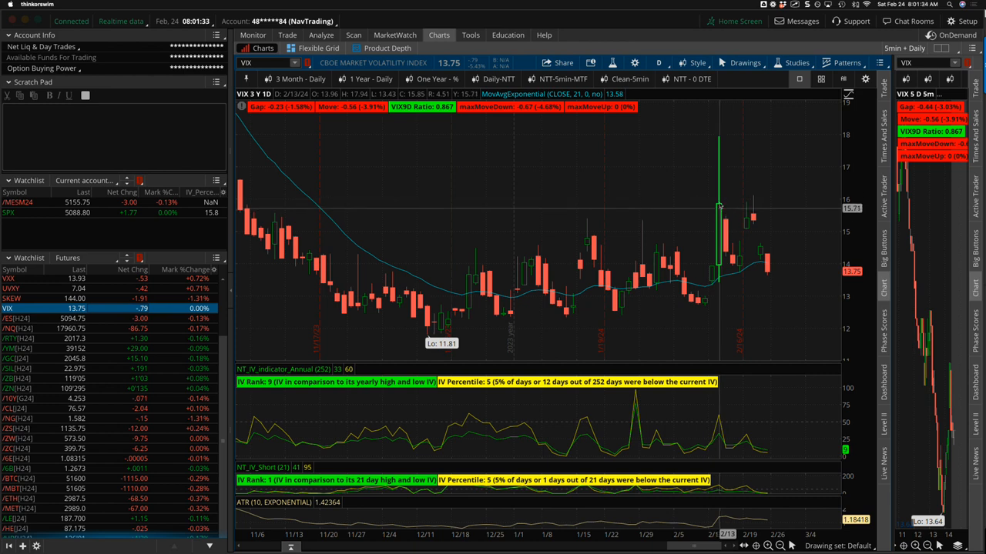
mouse_move(720, 207)
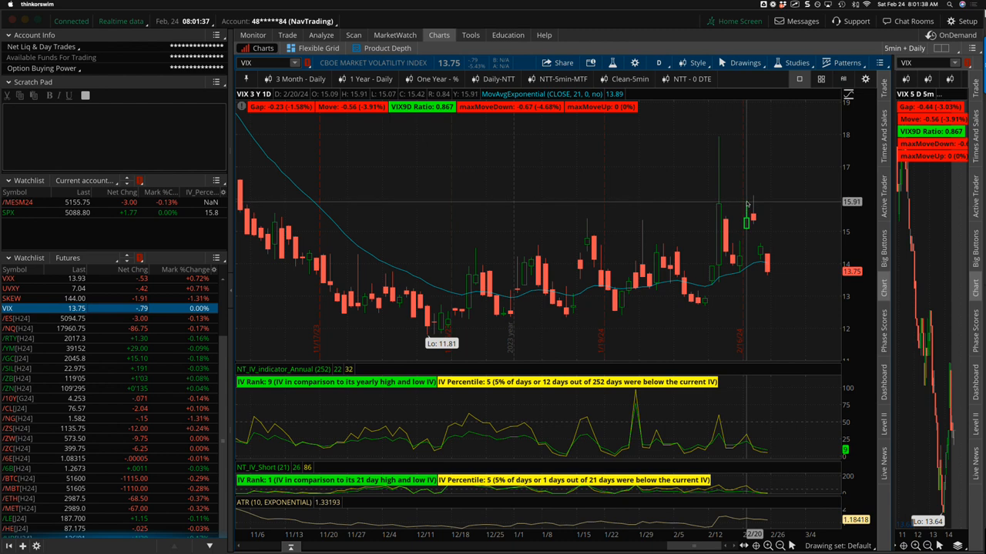
mouse_move(751, 202)
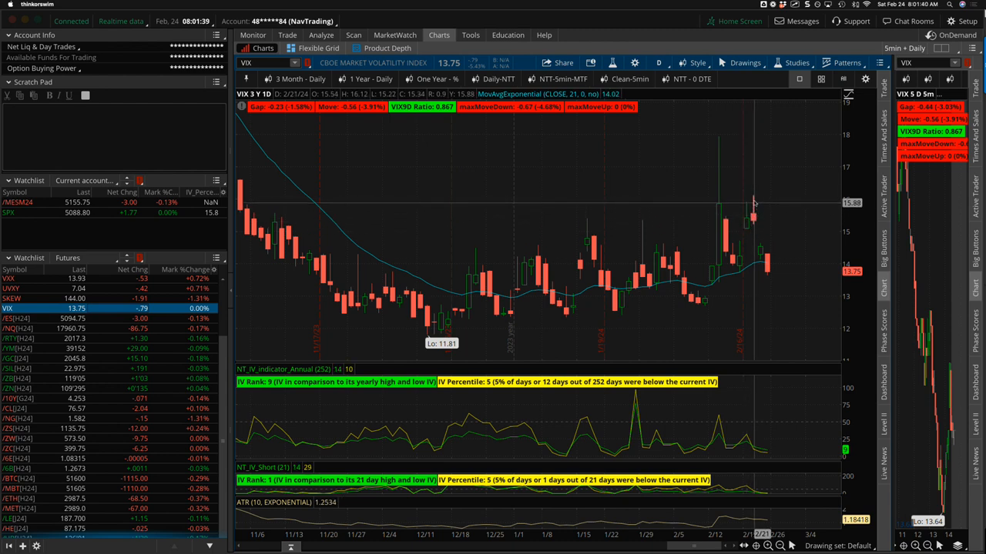
mouse_move(755, 200)
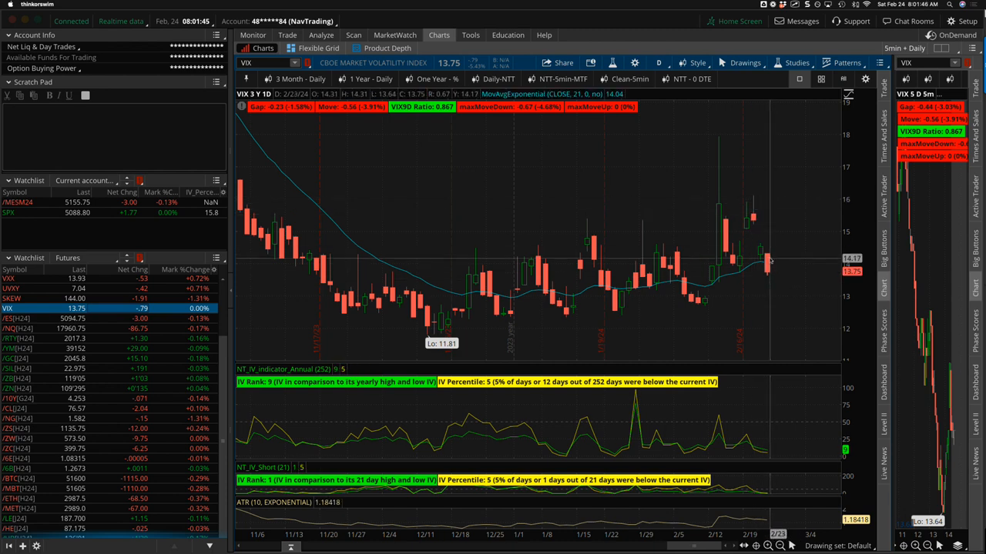
mouse_move(722, 271)
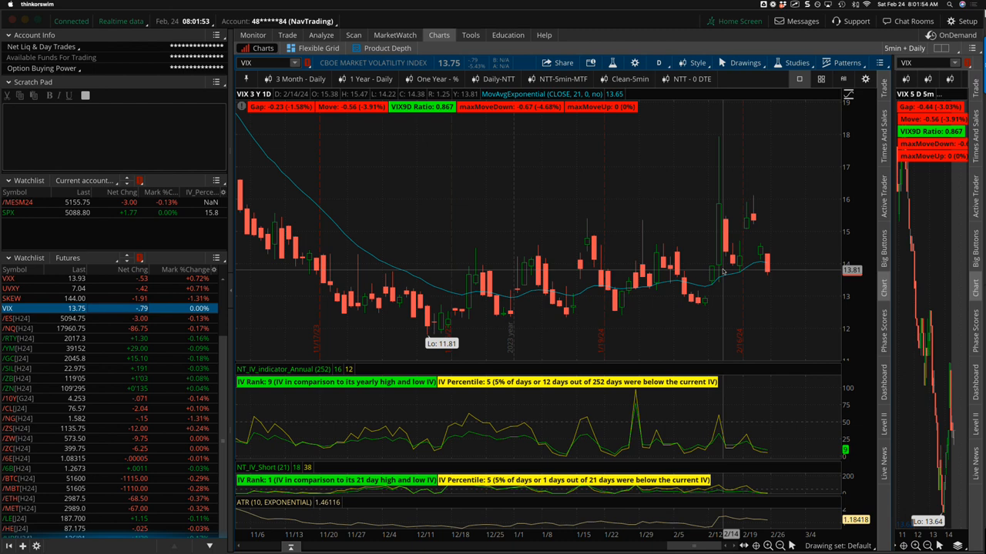
mouse_move(805, 172)
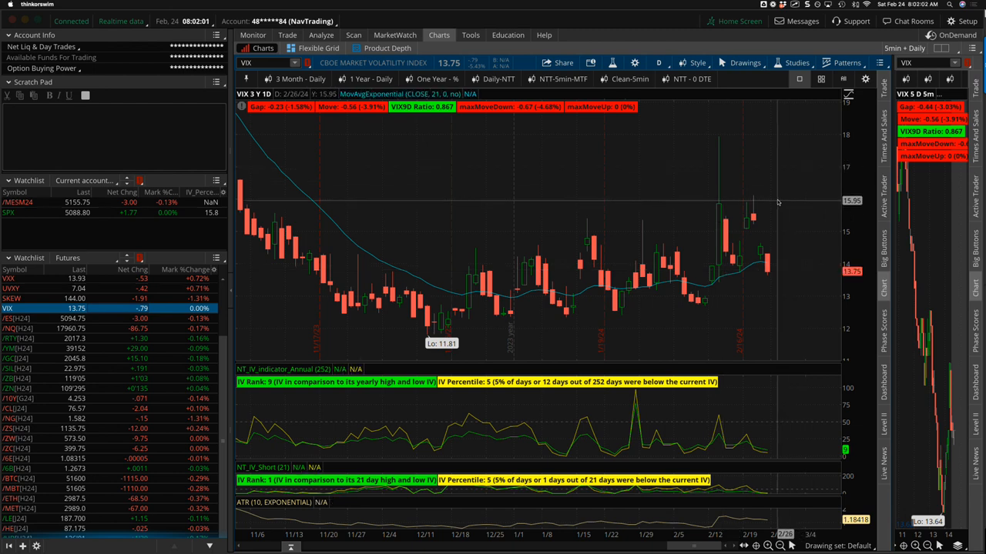
mouse_move(777, 203)
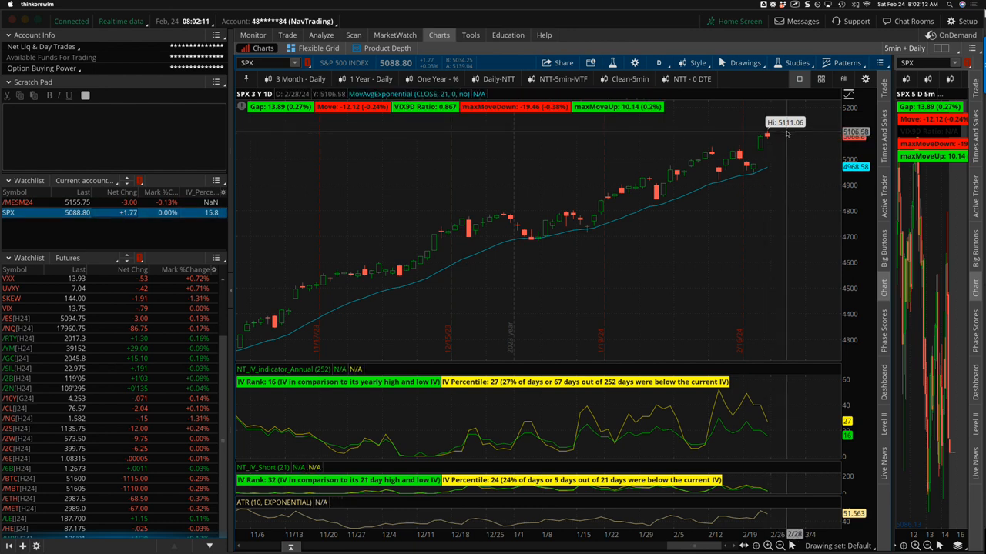
mouse_move(785, 133)
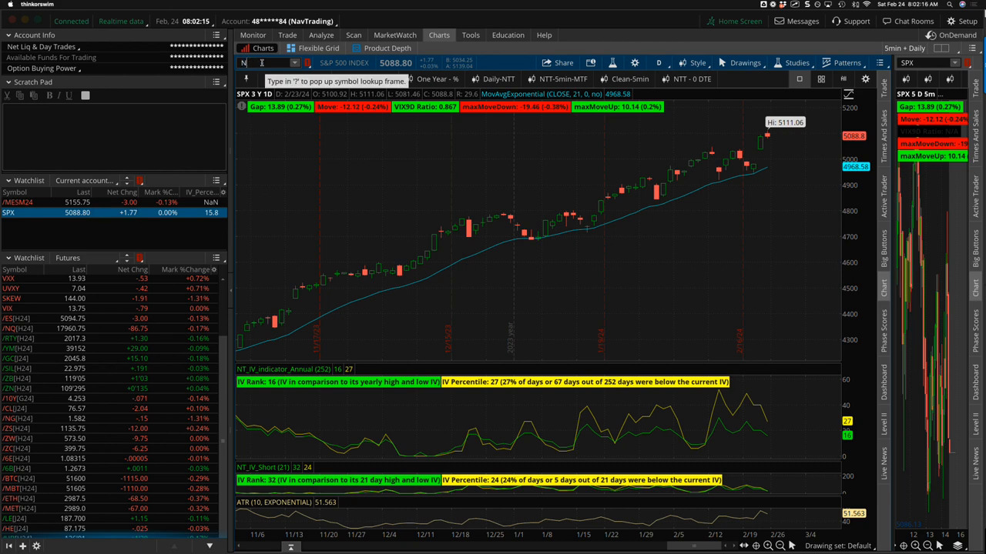
Step: Start entering the new symbol 'ND' in the chart symbol box
type("ND")
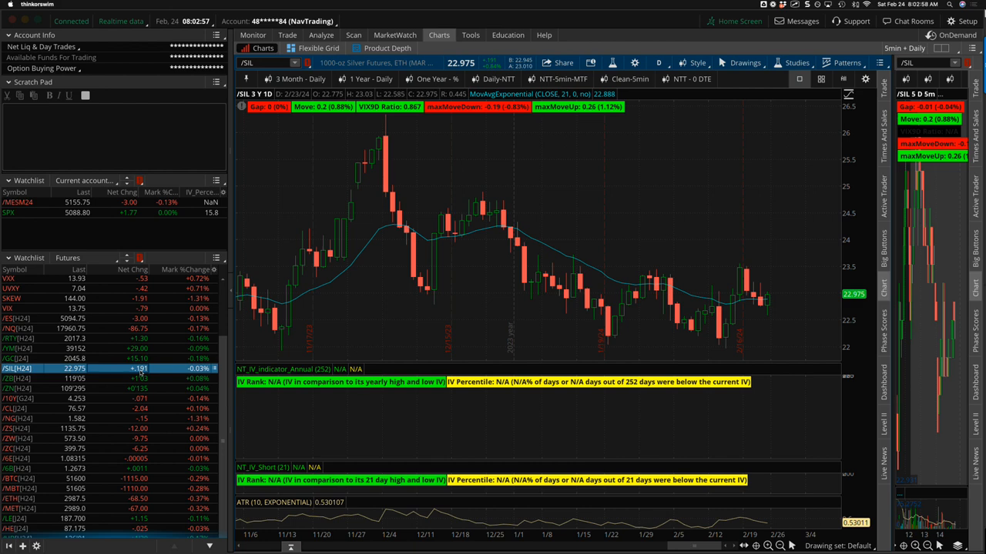
Step: Chart silver futures (/SIL), then the next futures contract in the watchlist
left_click(19, 379)
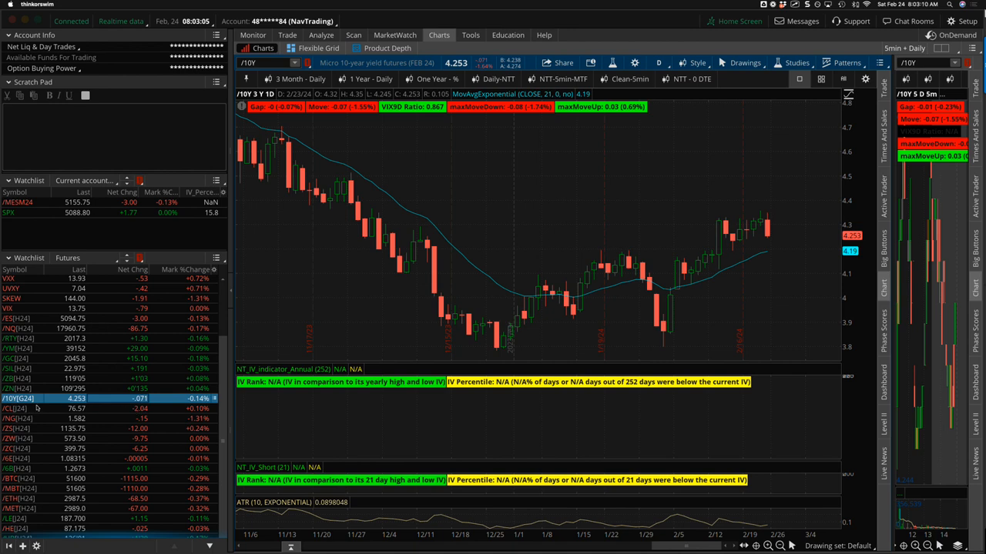
left_click(19, 408)
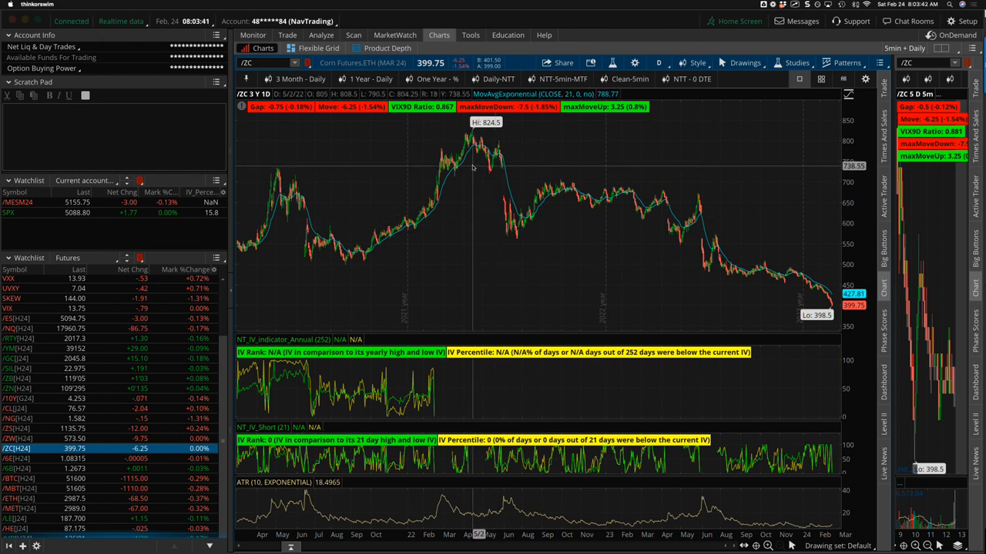
mouse_move(474, 168)
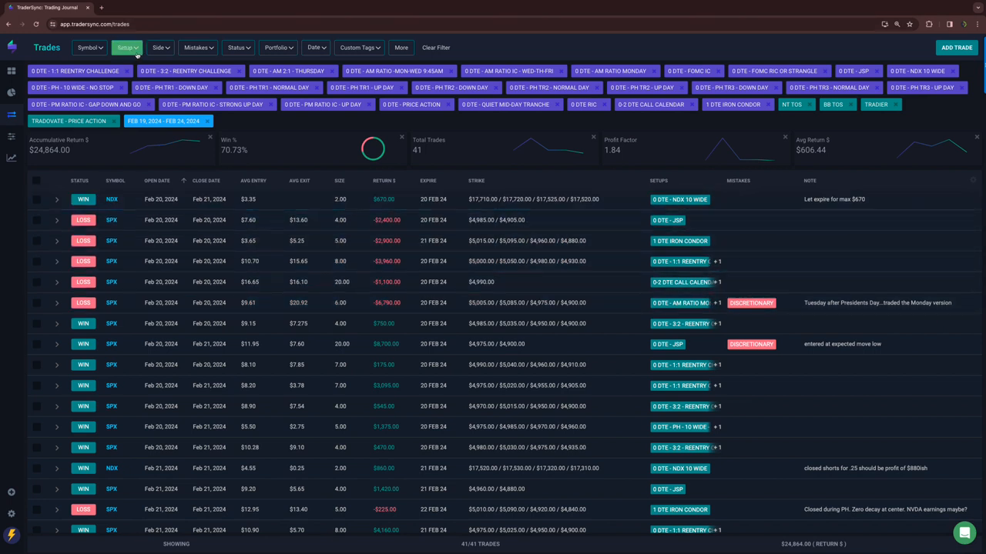
Step: Narrow the Setup filter to the 0 DTE 1:1 and 3:2 Reentry Challenge setups
left_click(126, 47)
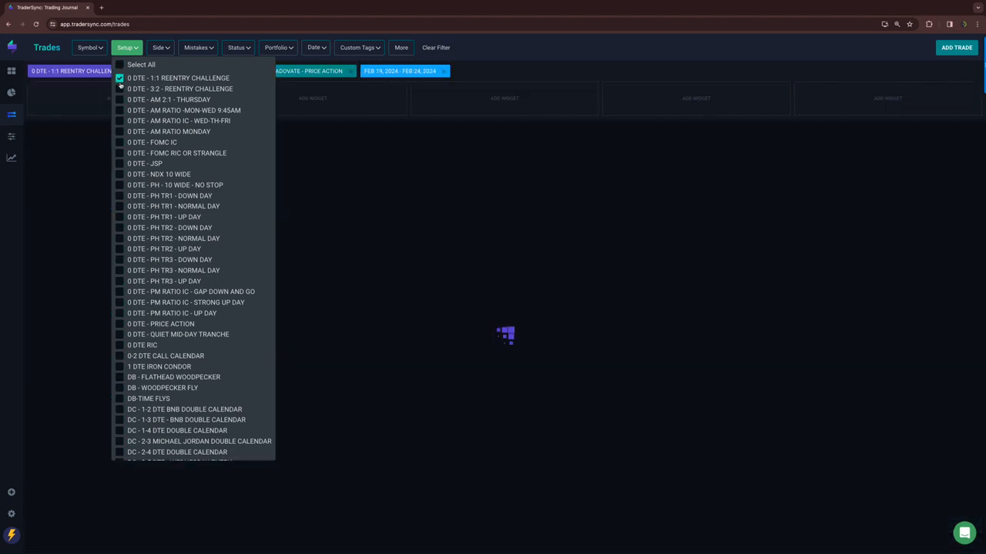
left_click(120, 88)
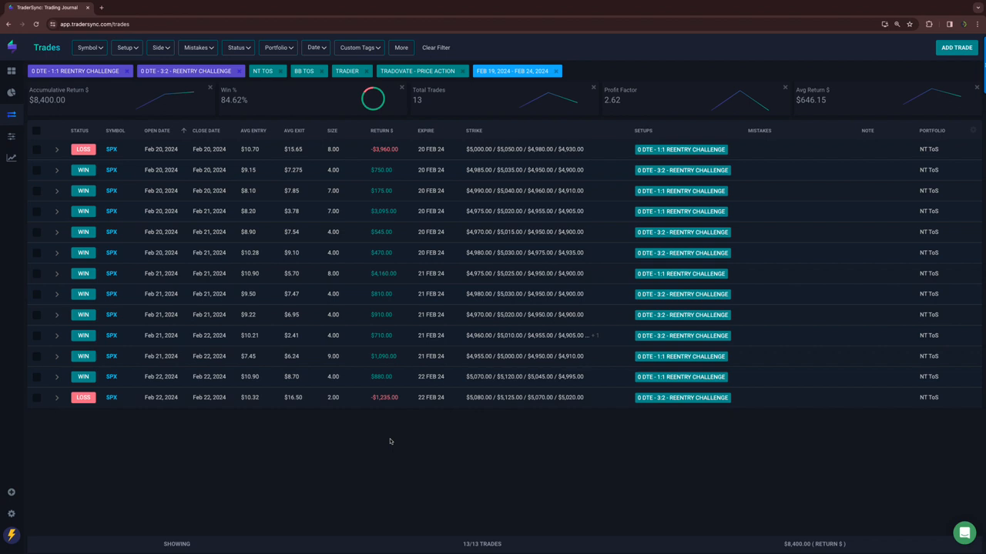
mouse_move(105, 85)
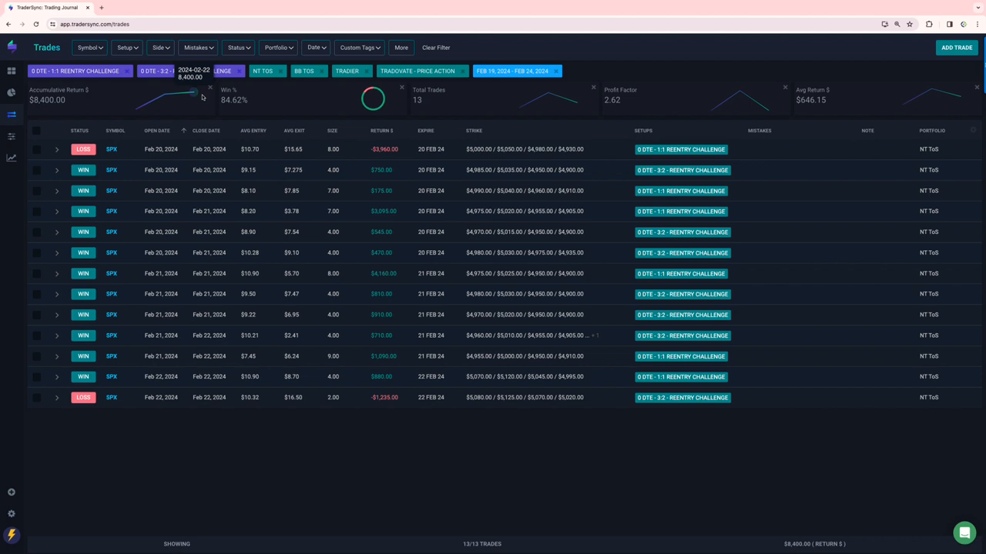
mouse_move(324, 491)
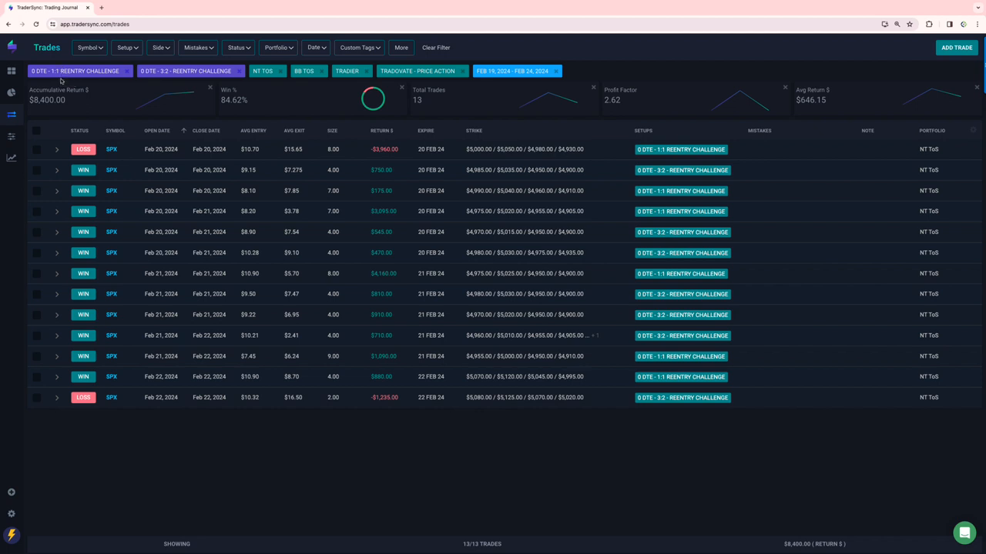
mouse_move(175, 81)
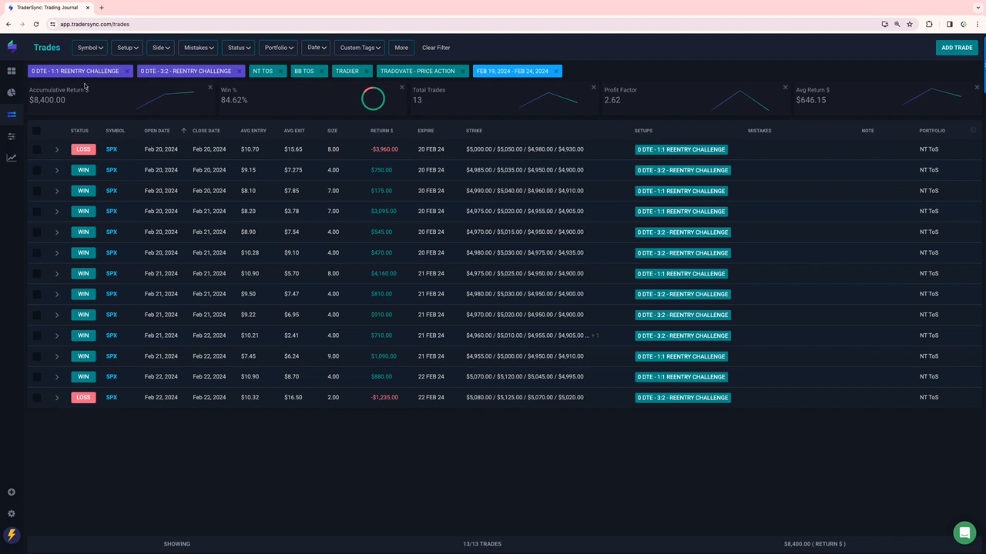
Step: Switch the Setup filter to AM 2:1 Thursday and the three AM Ratio setups
left_click(127, 47)
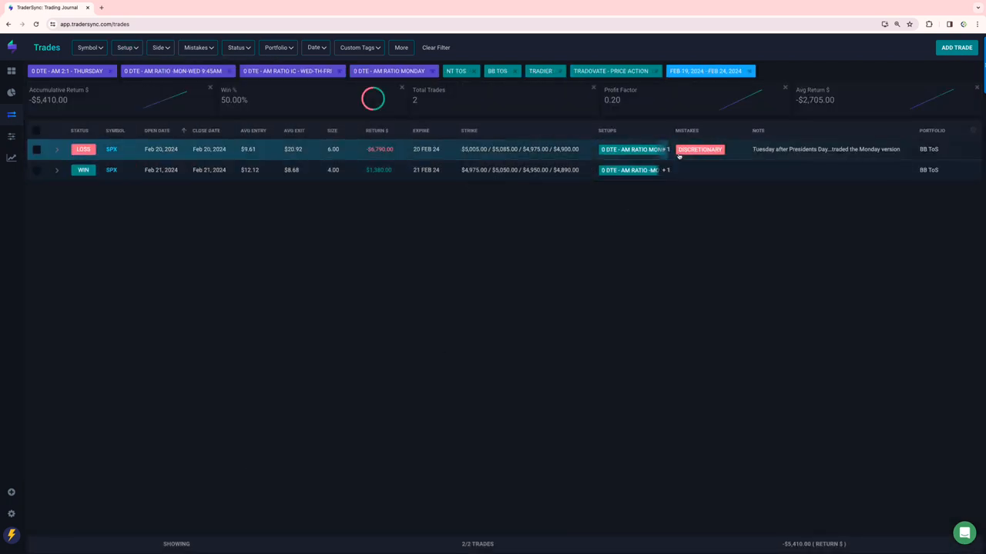
mouse_move(366, 160)
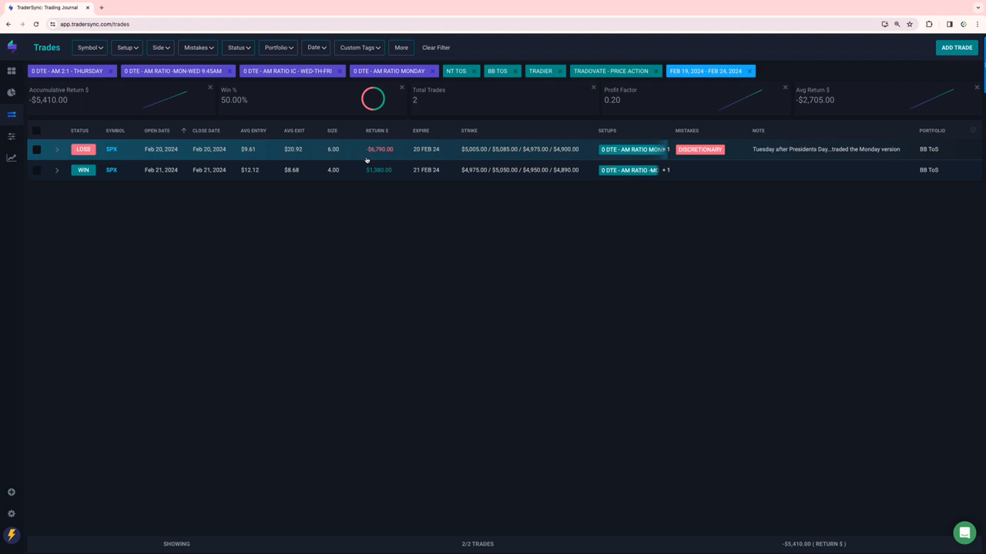
mouse_move(389, 160)
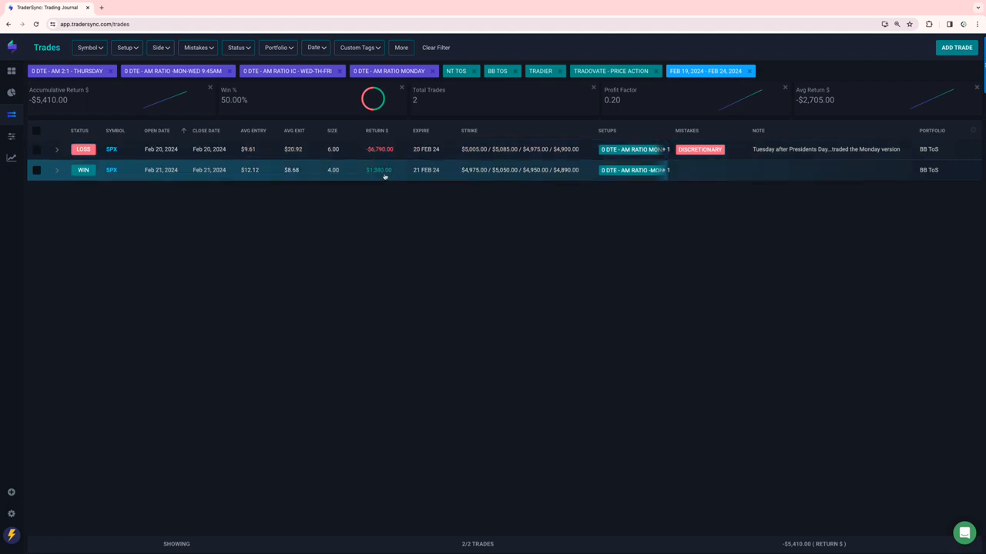
mouse_move(384, 177)
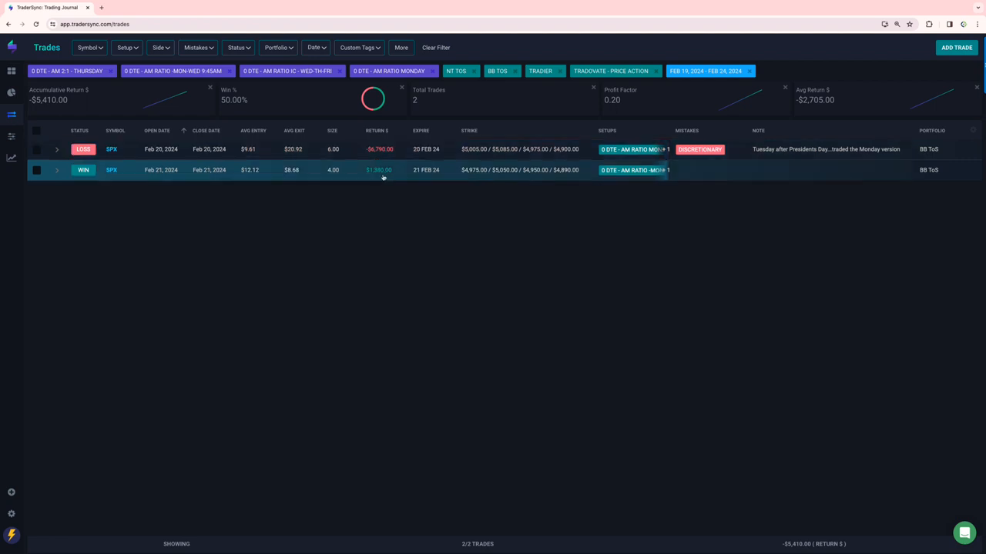
mouse_move(537, 171)
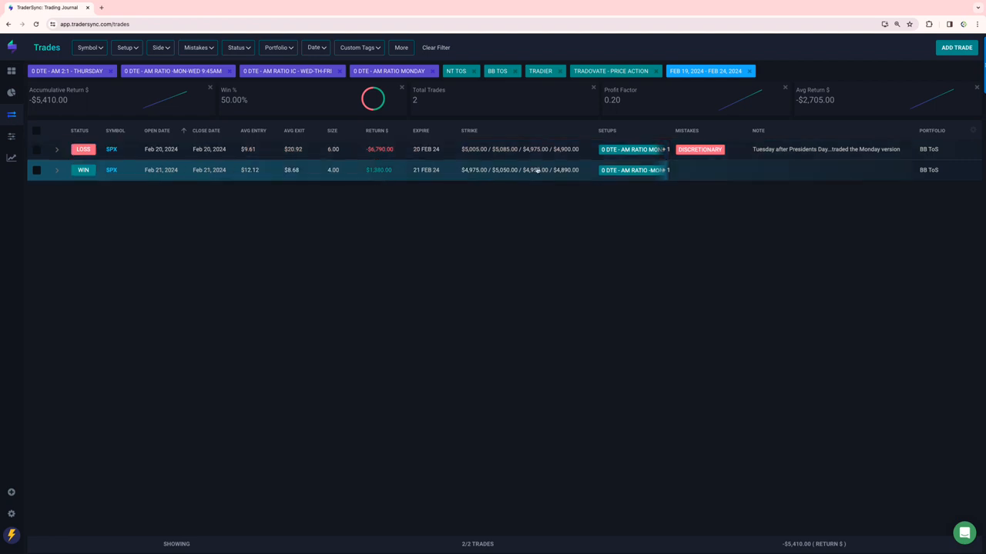
mouse_move(631, 171)
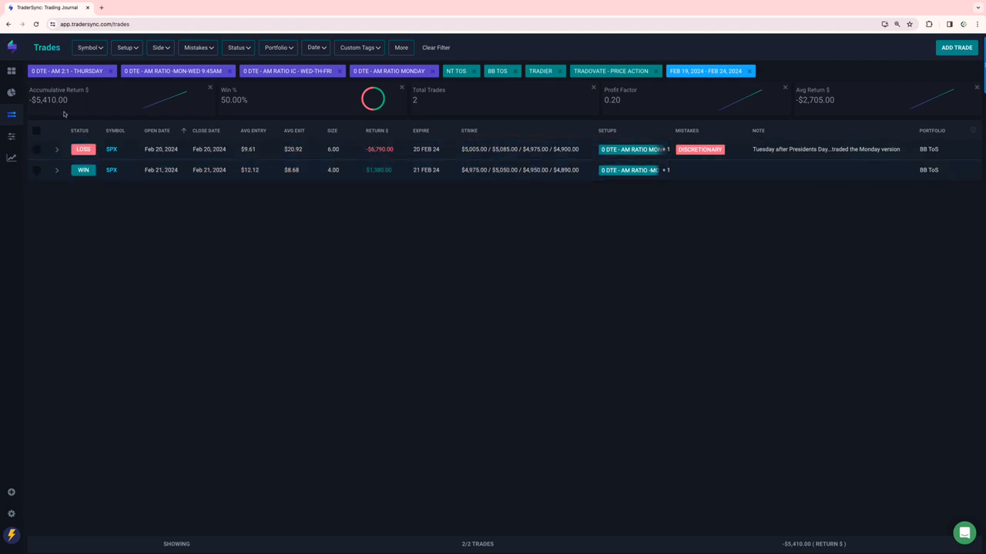
Step: Uncheck 0 DTE - JSP in the Setup filter and reopen the setup list
left_click(126, 47)
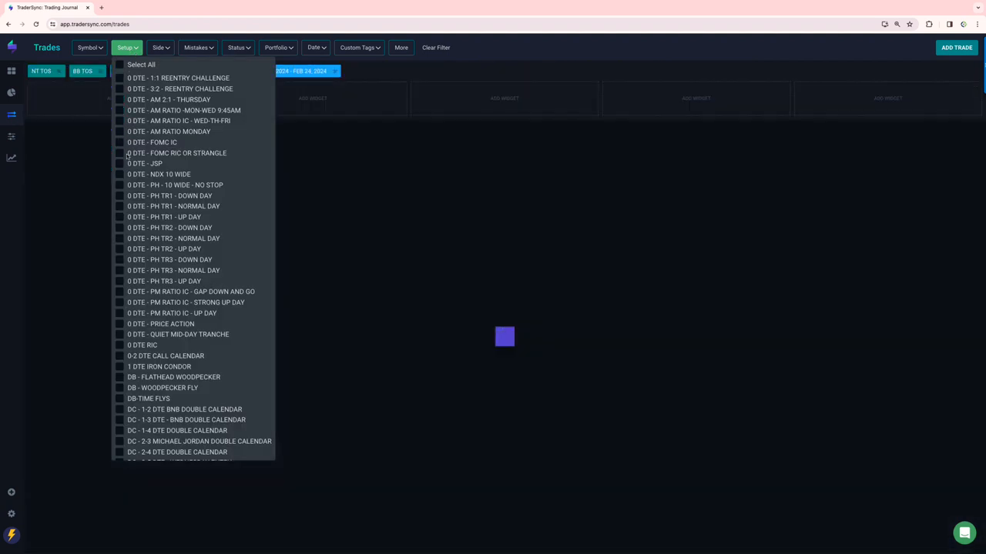
left_click(119, 163)
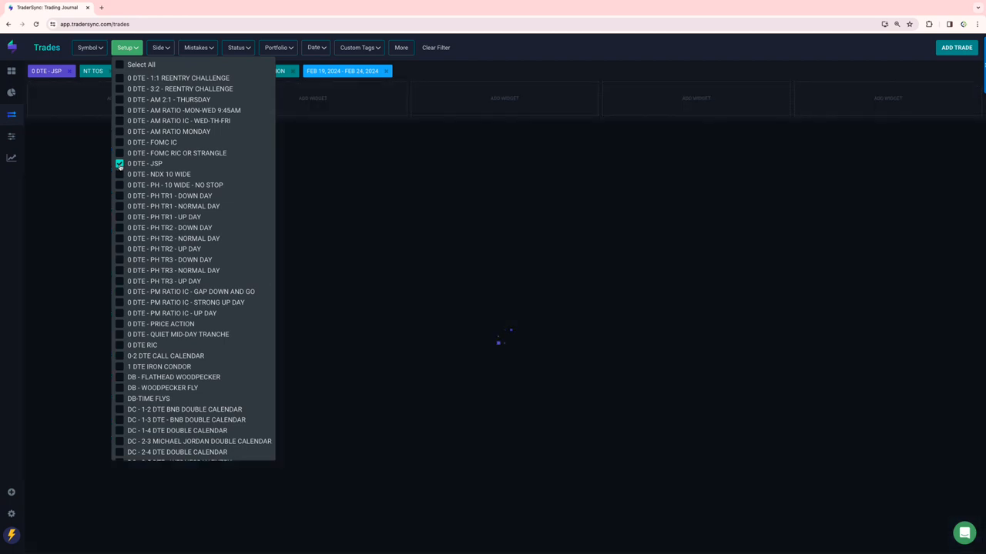
left_click(441, 264)
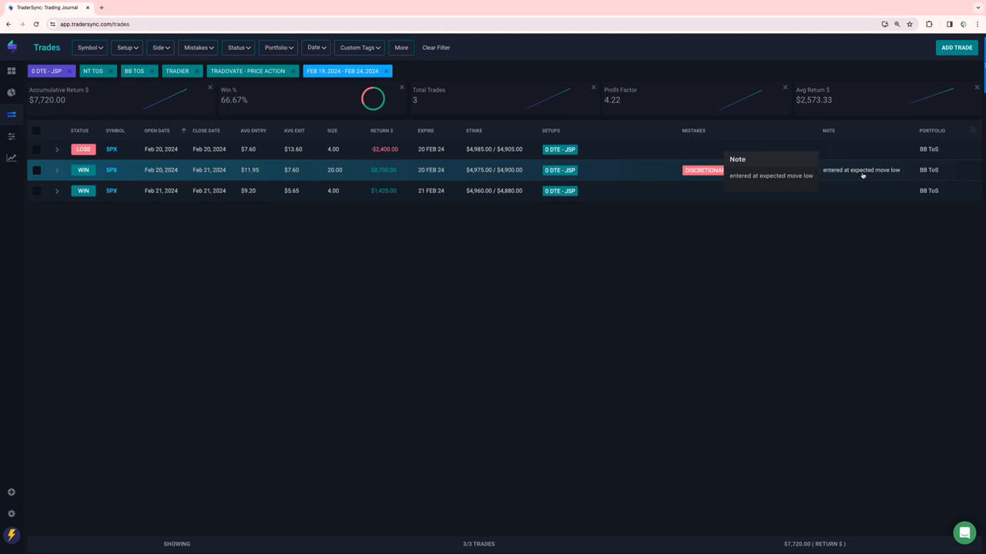
mouse_move(377, 228)
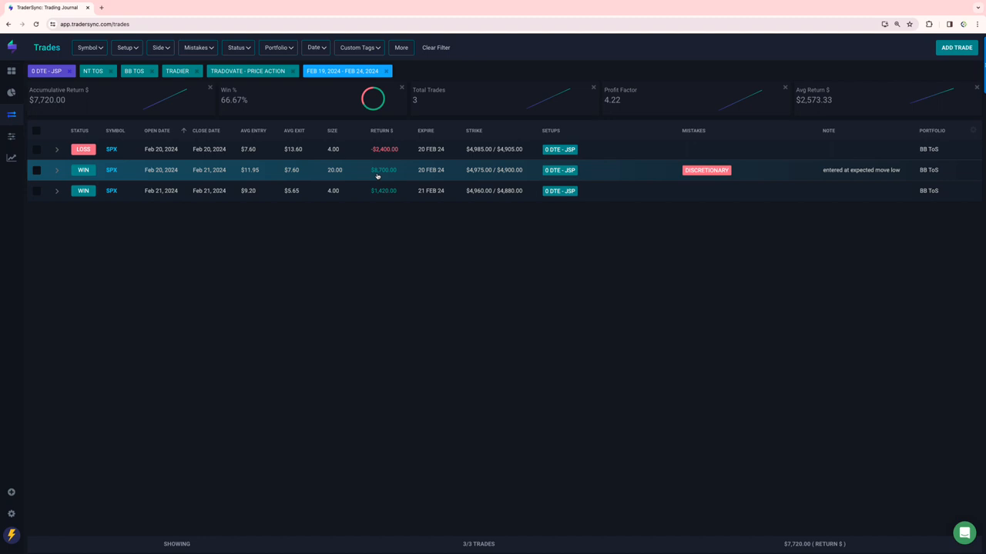
left_click(126, 47)
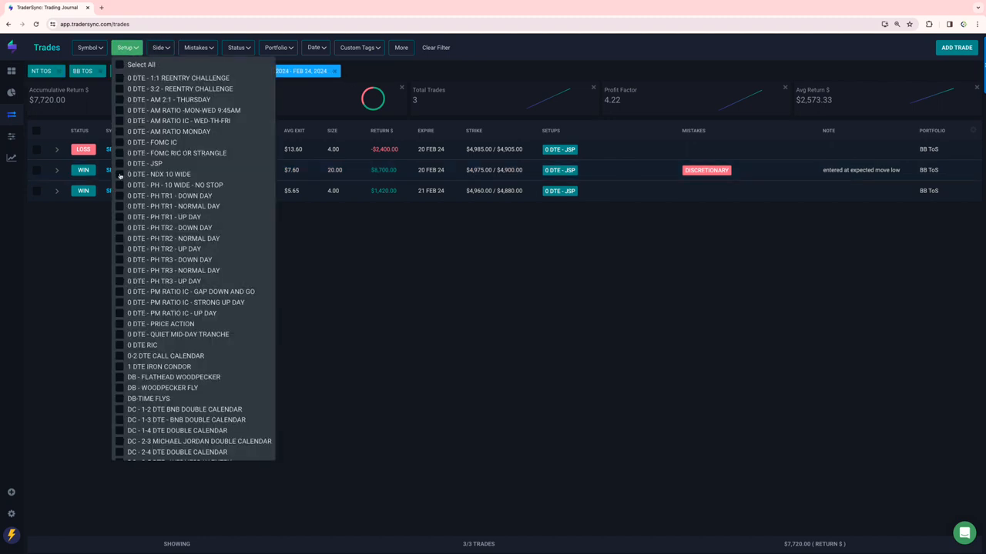
Step: Filter to 0 DTE - PH 10 WIDE - NO STOP plus the PH TR1, TR2 and TR3 setups
left_click(118, 174)
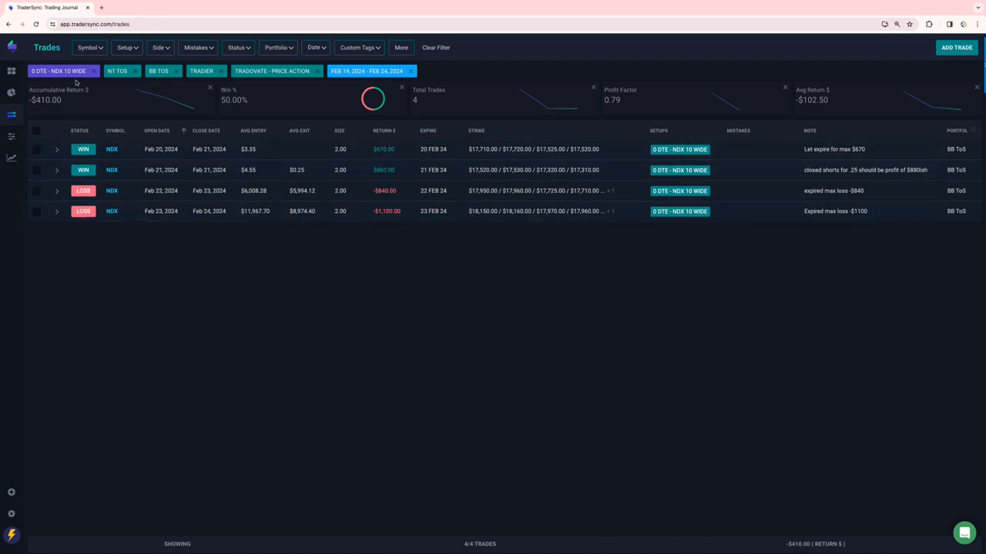
left_click(126, 47)
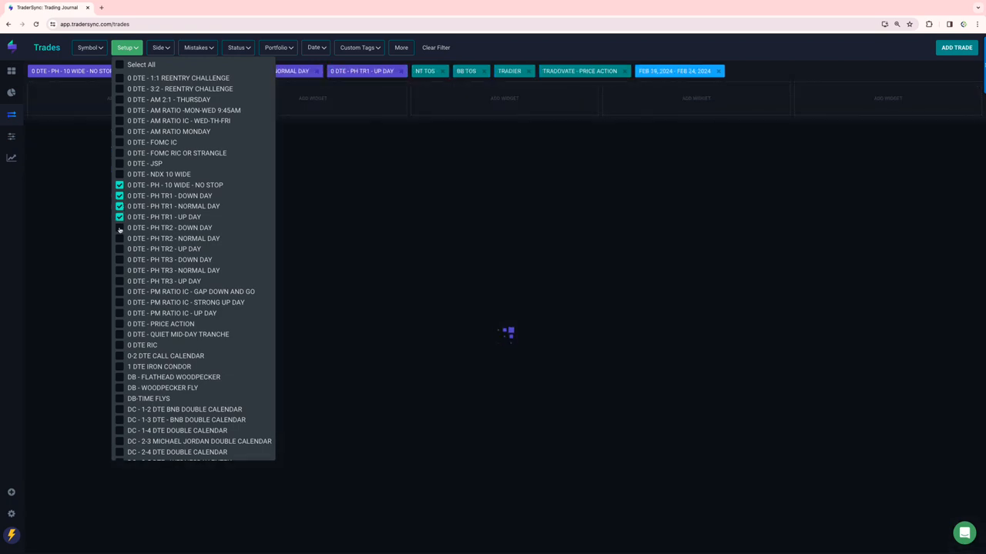
left_click(120, 249)
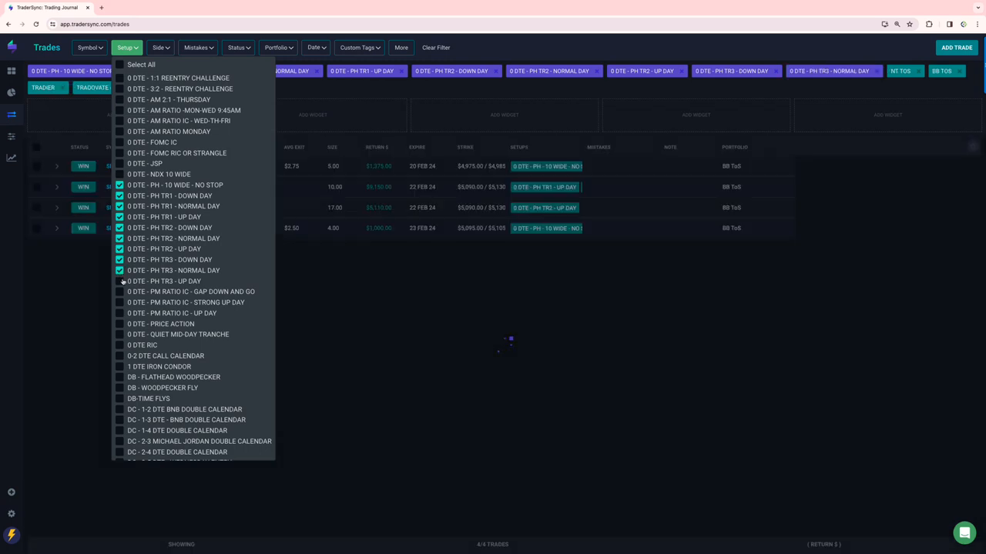
left_click(119, 281)
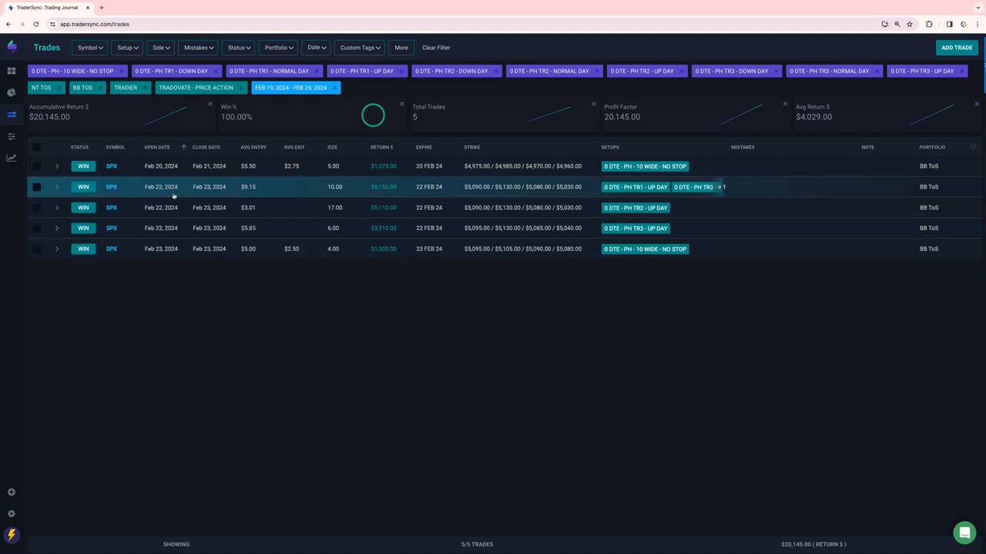
mouse_move(373, 227)
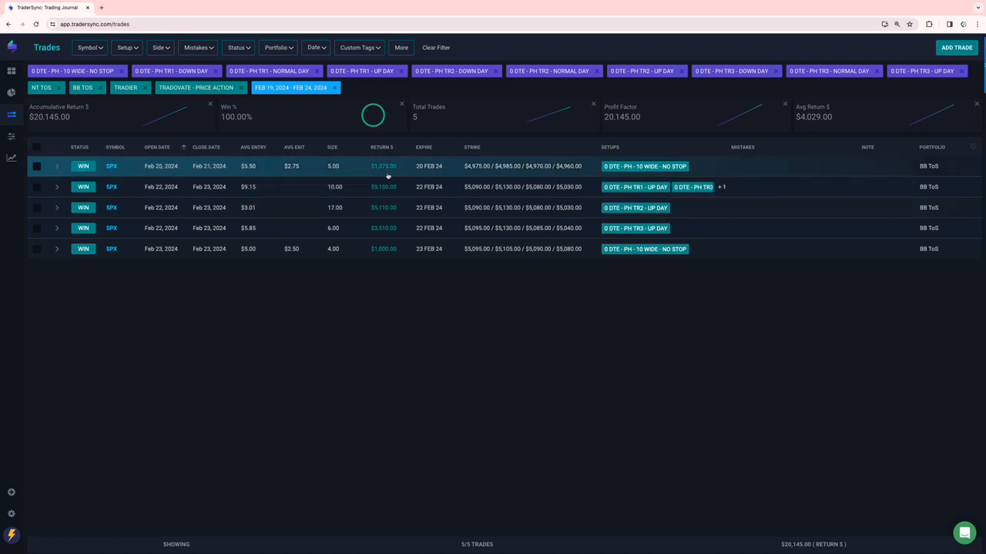
mouse_move(384, 169)
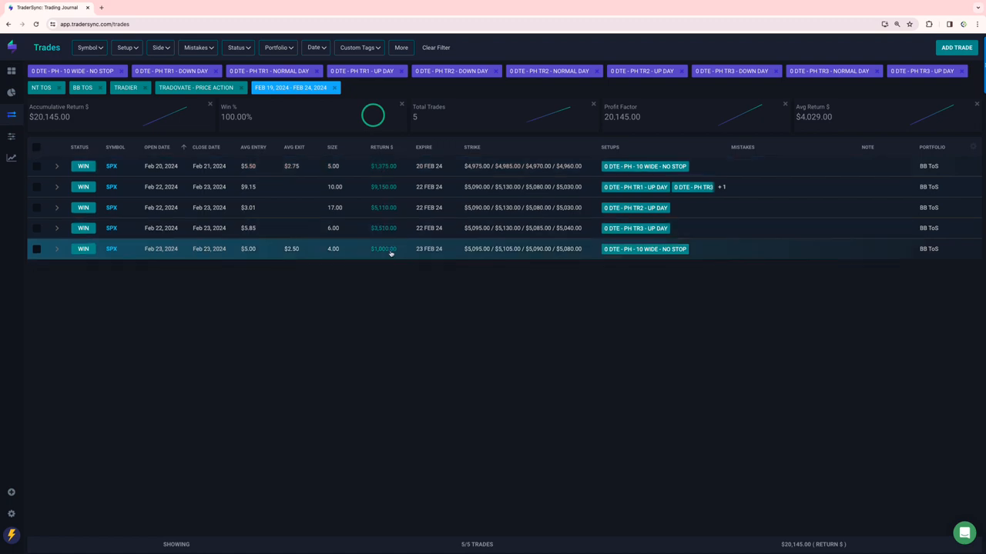
left_click(12, 93)
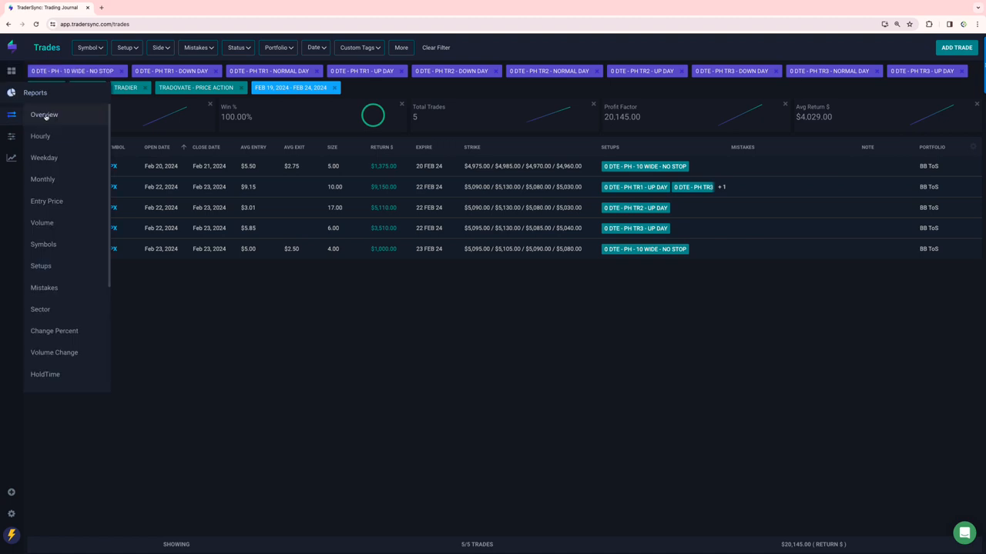
left_click(126, 47)
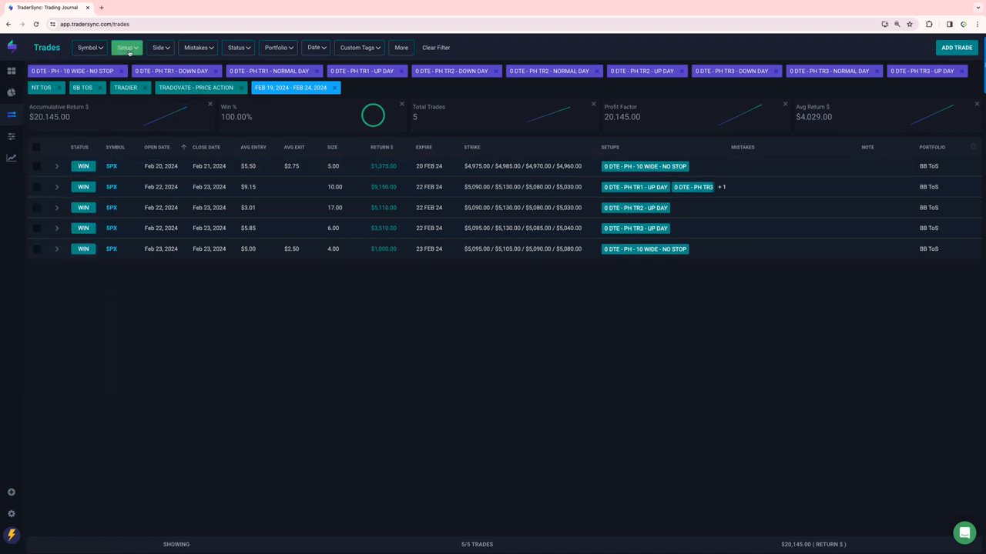
Step: Drop the PM RATIO IC setups and filter to 0 DTE - PRICE ACTION
left_click(127, 47)
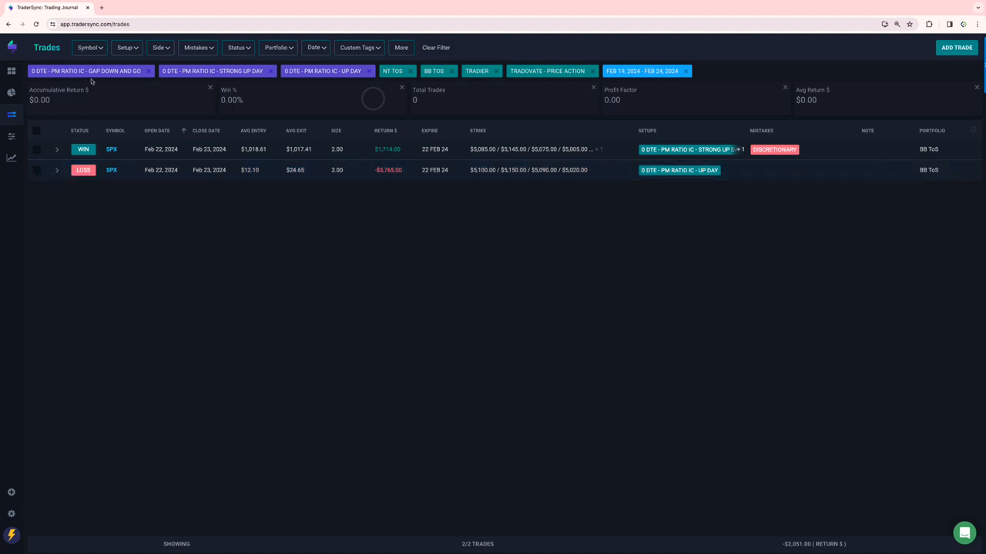
left_click(126, 47)
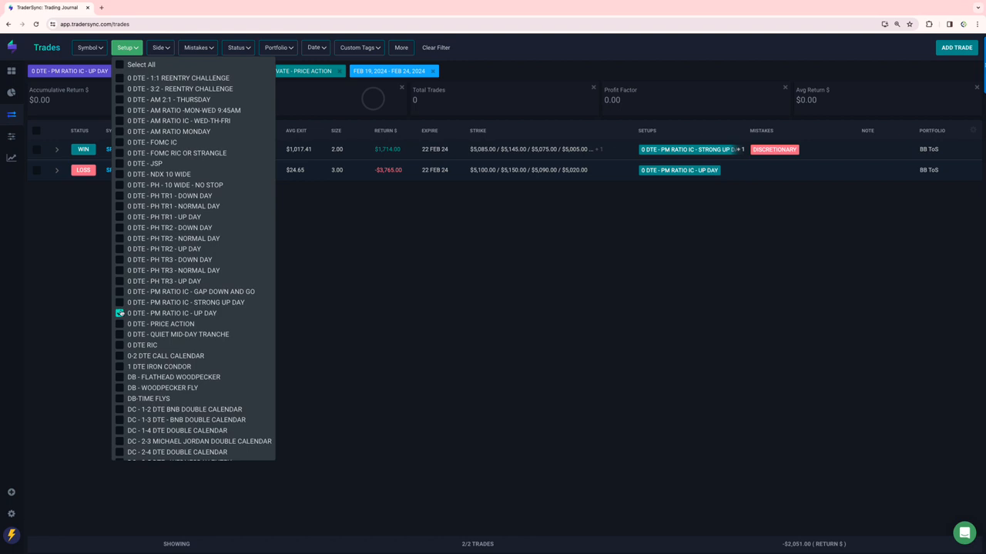
left_click(119, 323)
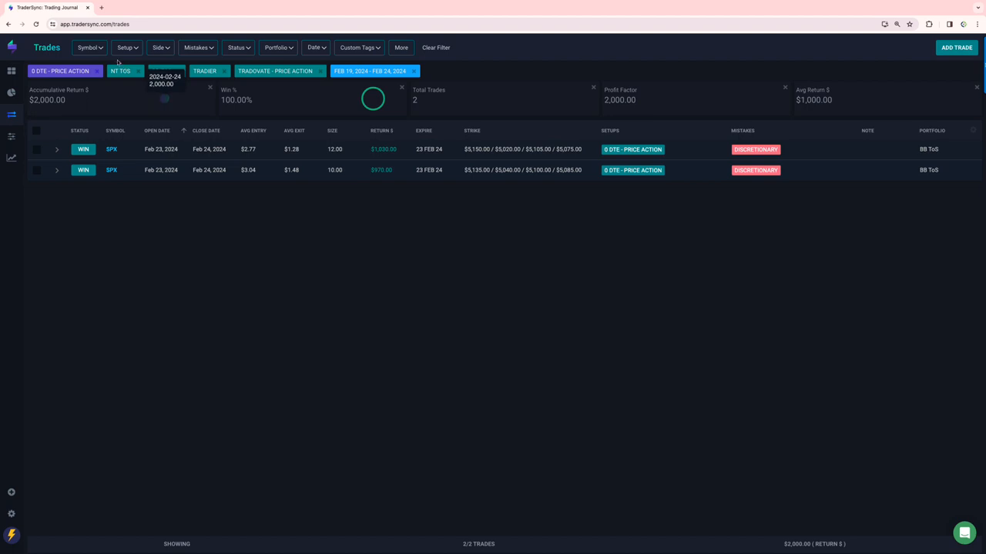
Step: Replace PRICE ACTION with only the 0 DTE RIC setup in the filter
left_click(127, 47)
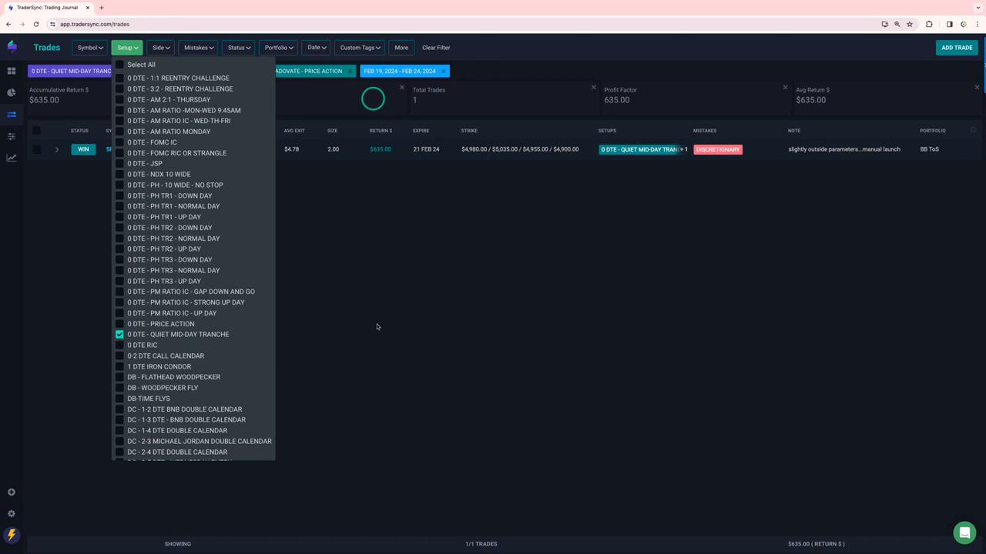
mouse_move(147, 351)
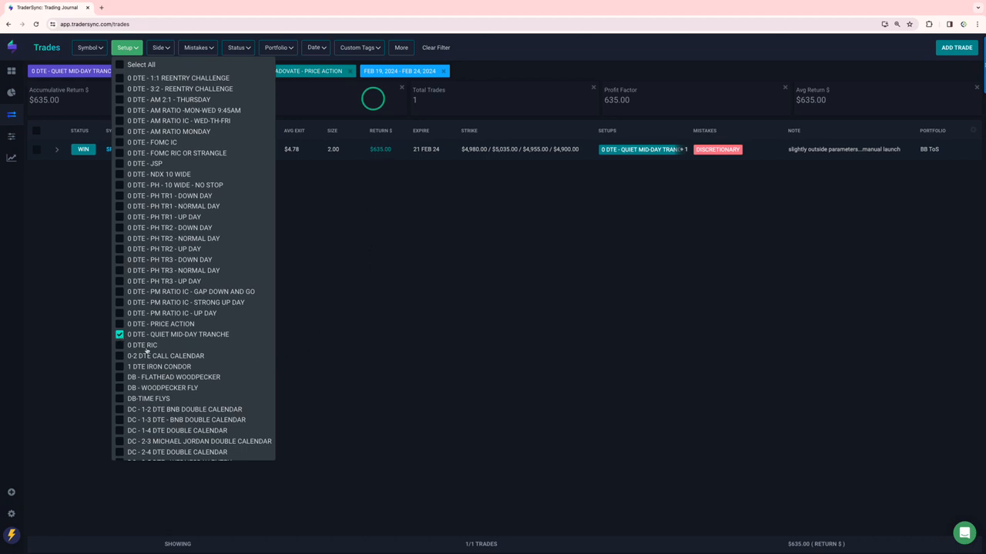
left_click(119, 345)
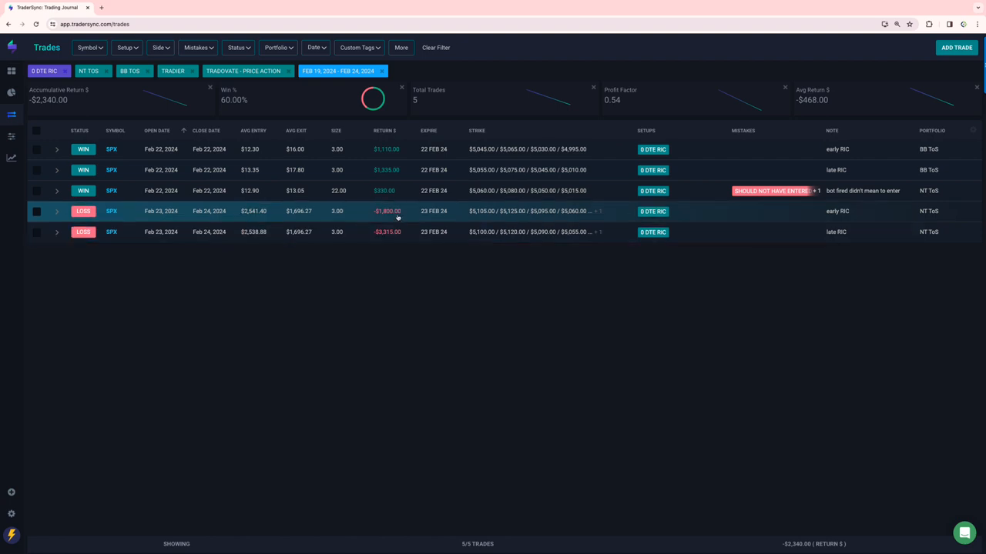
mouse_move(386, 211)
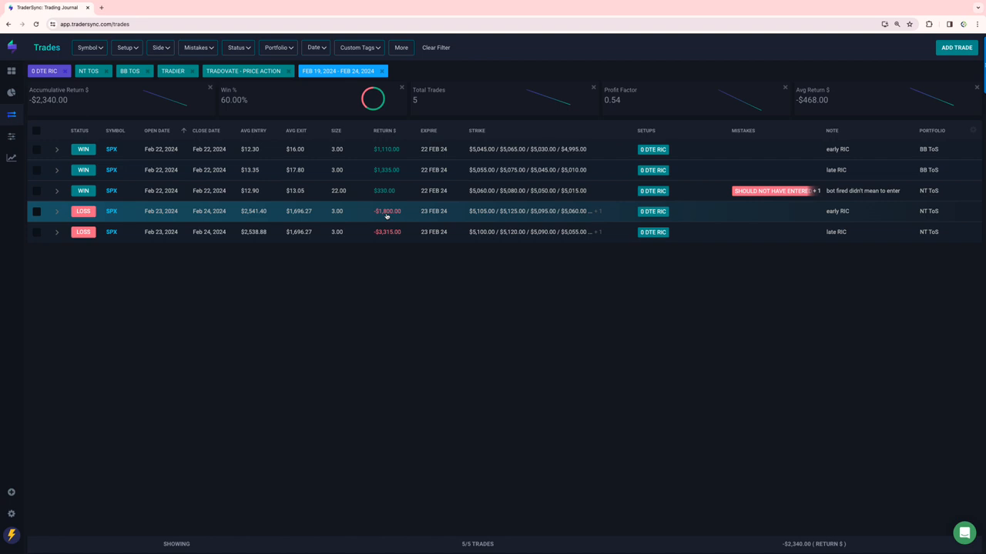
mouse_move(395, 215)
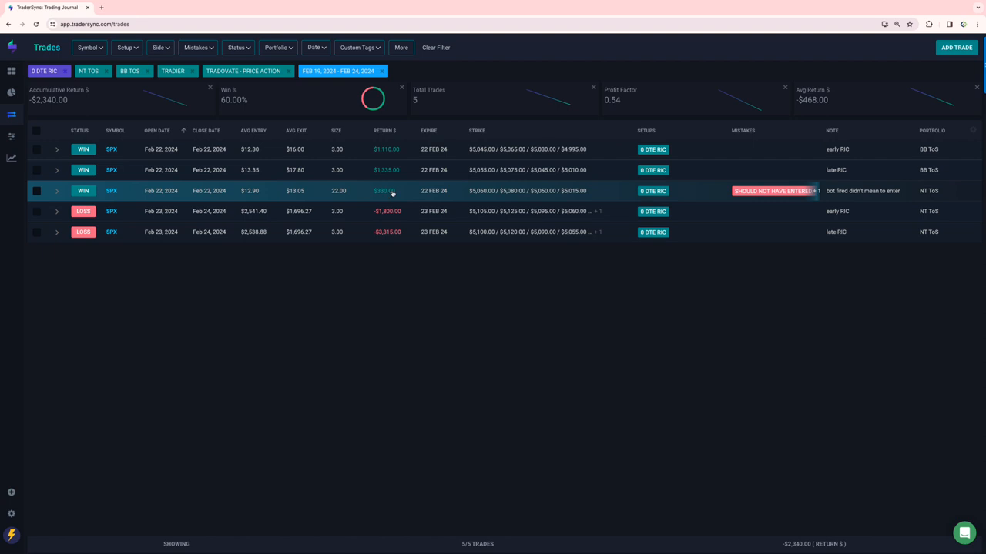
mouse_move(381, 194)
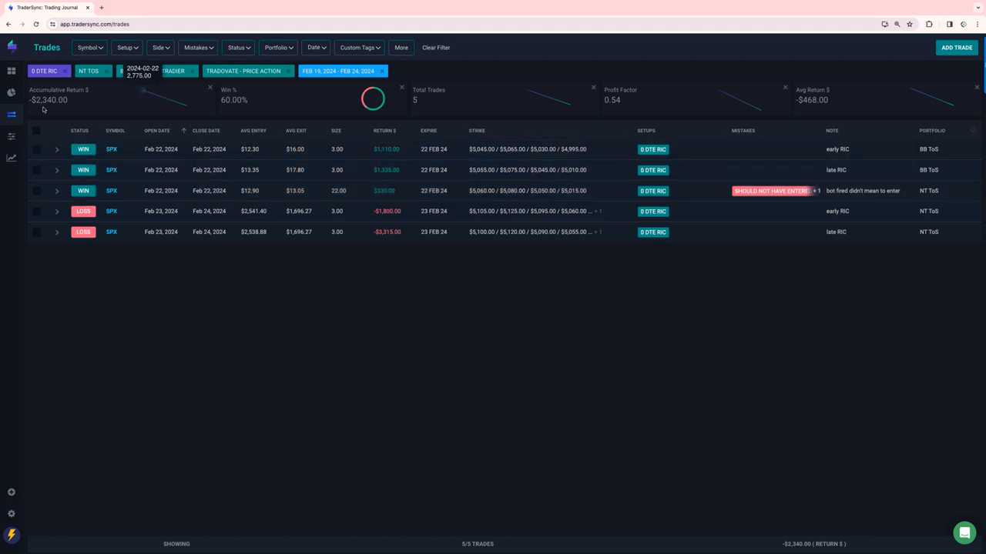
Step: Remove 0-2 DTE CALL CALENDAR and 1 DTE IRON CONDOR, leaving only DB-TIME FLYS checked
left_click(125, 47)
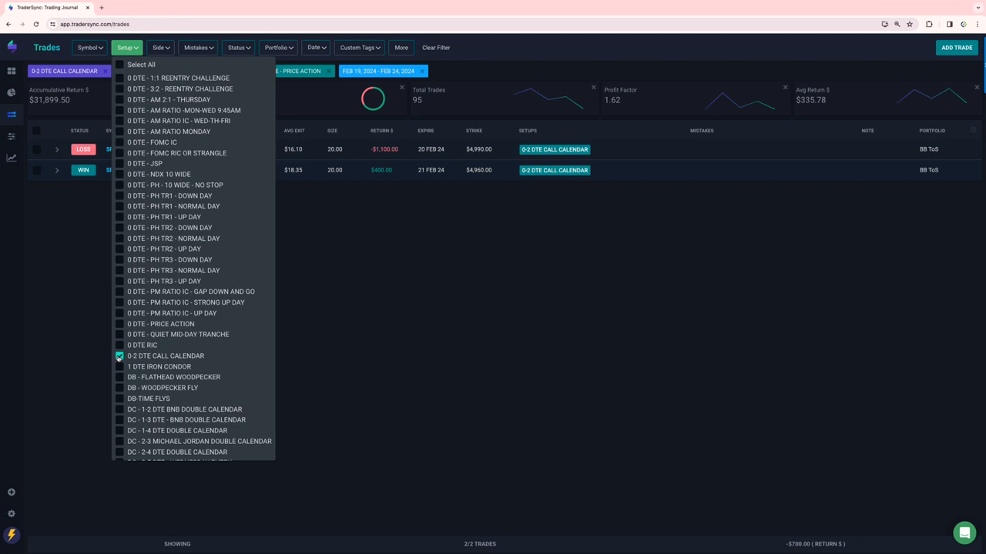
left_click(120, 366)
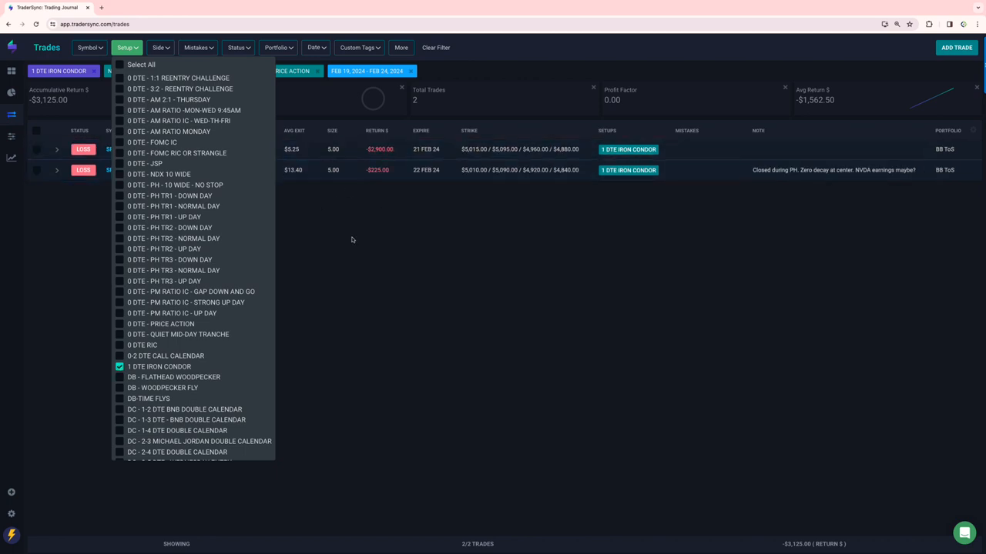
left_click(119, 366)
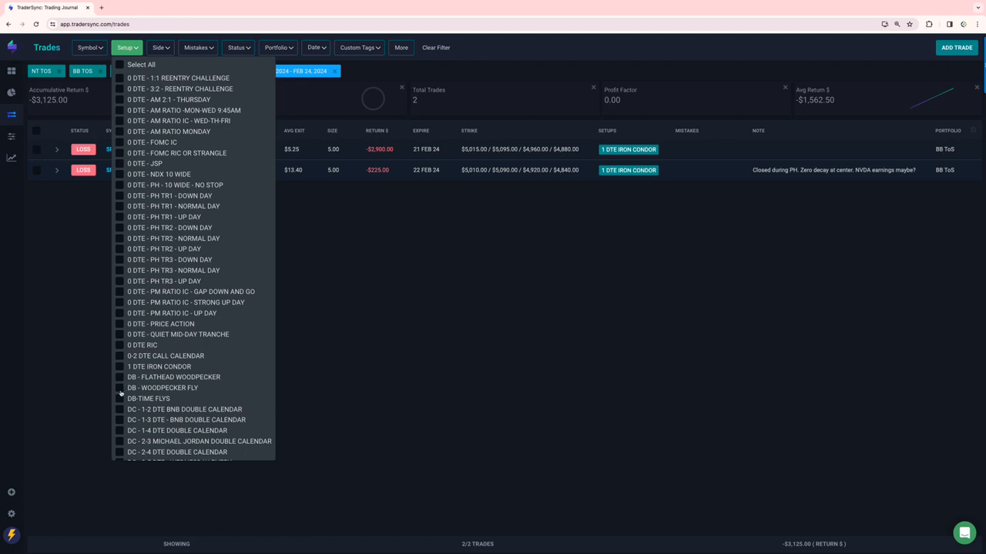
left_click(120, 399)
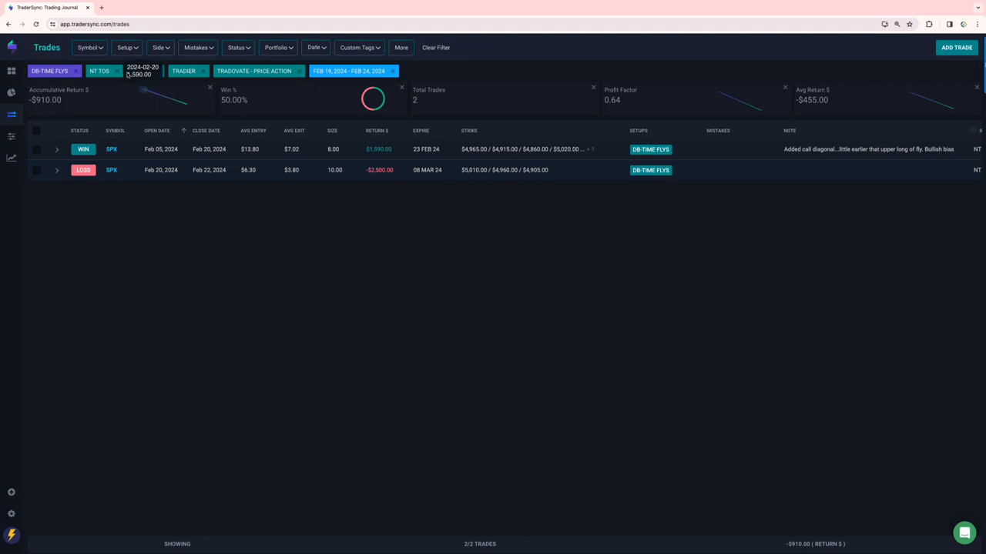
Step: Deselect DB-TIME FLYS and the other DC double calendar setups so all 95 trades show
left_click(127, 47)
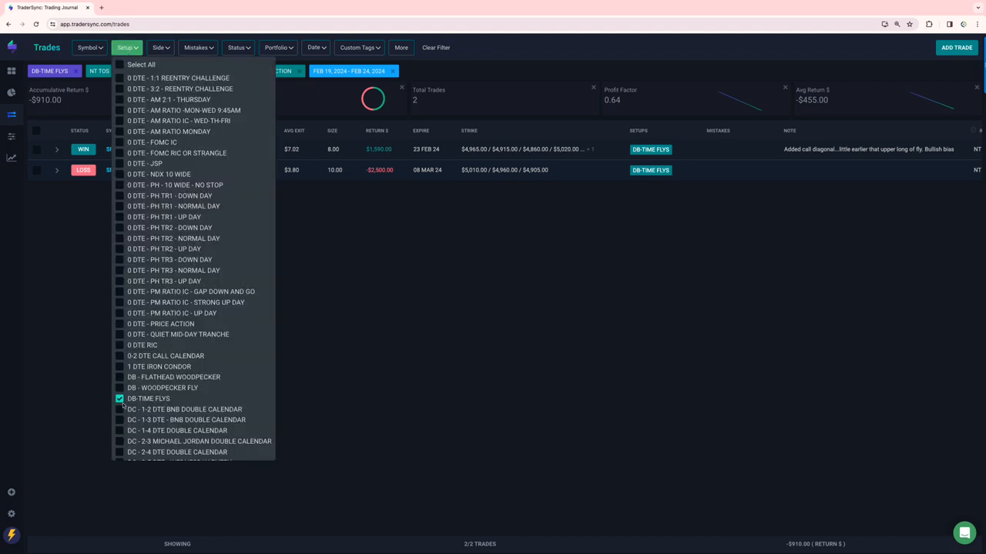
left_click(119, 149)
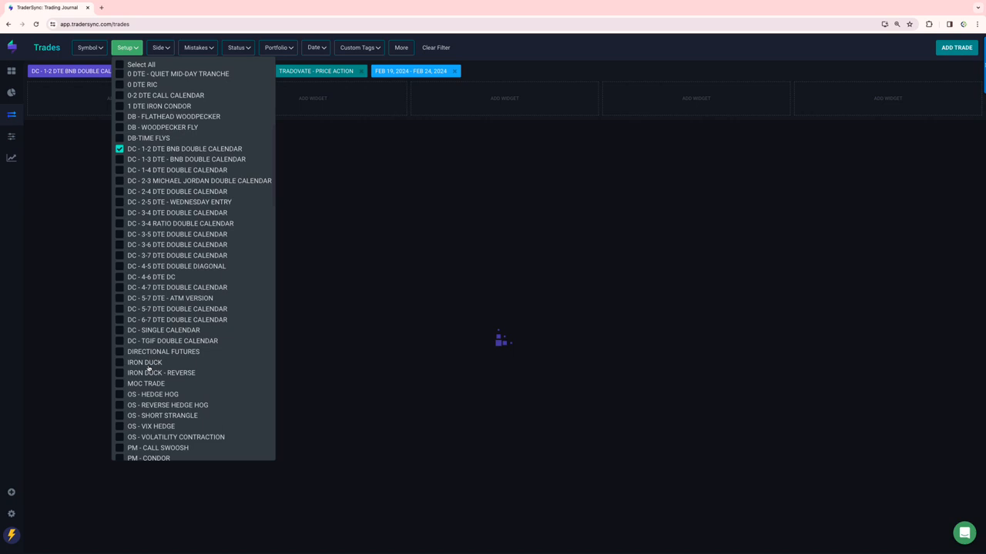
left_click(120, 138)
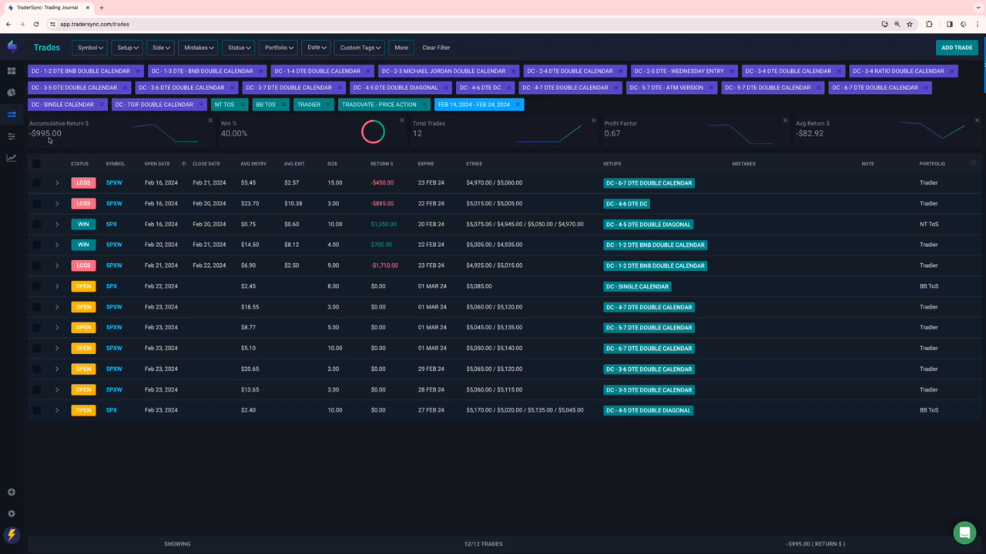
mouse_move(381, 265)
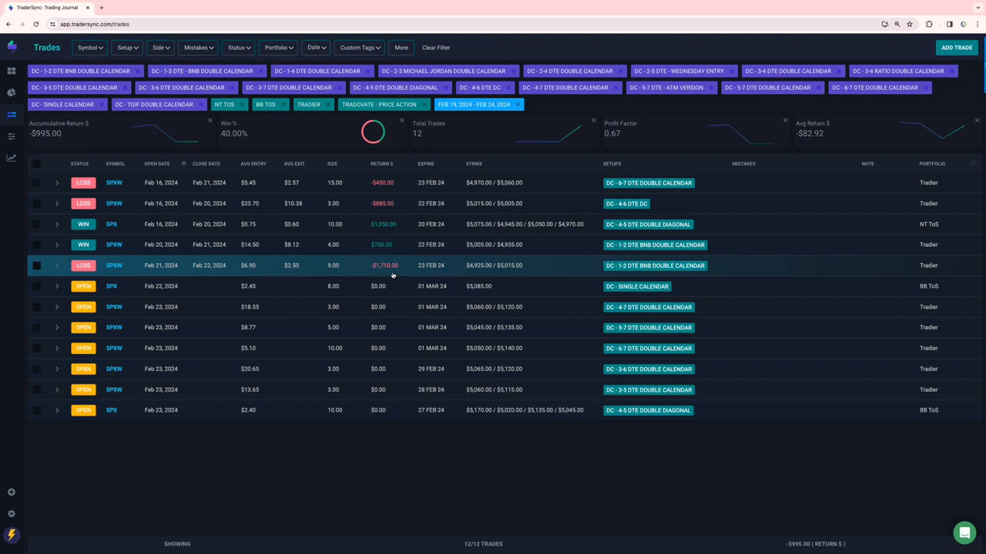
mouse_move(391, 273)
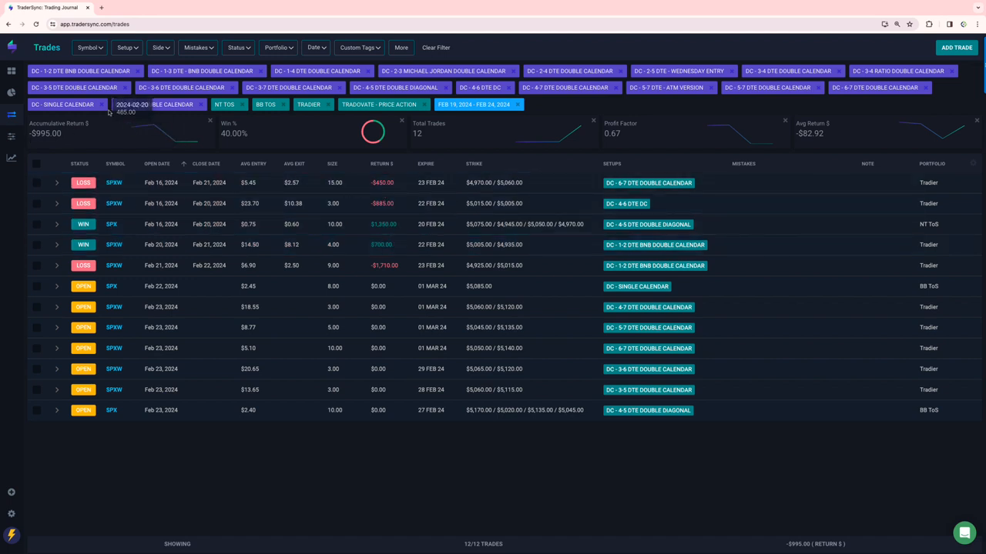
left_click(126, 47)
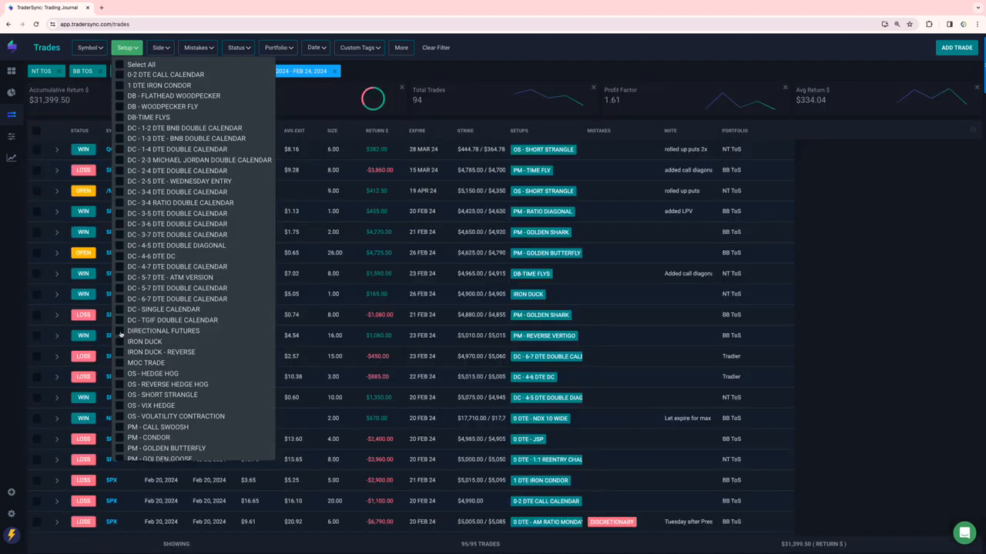
Step: Filter the journal to DIRECTIONAL FUTURES, showing 19 trades totalling $3,515.00
left_click(120, 332)
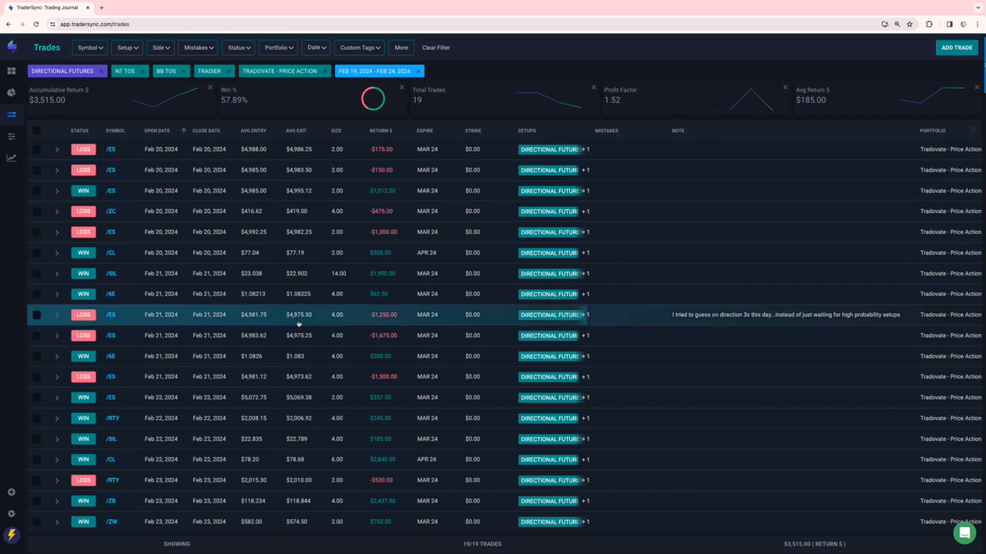
mouse_move(705, 320)
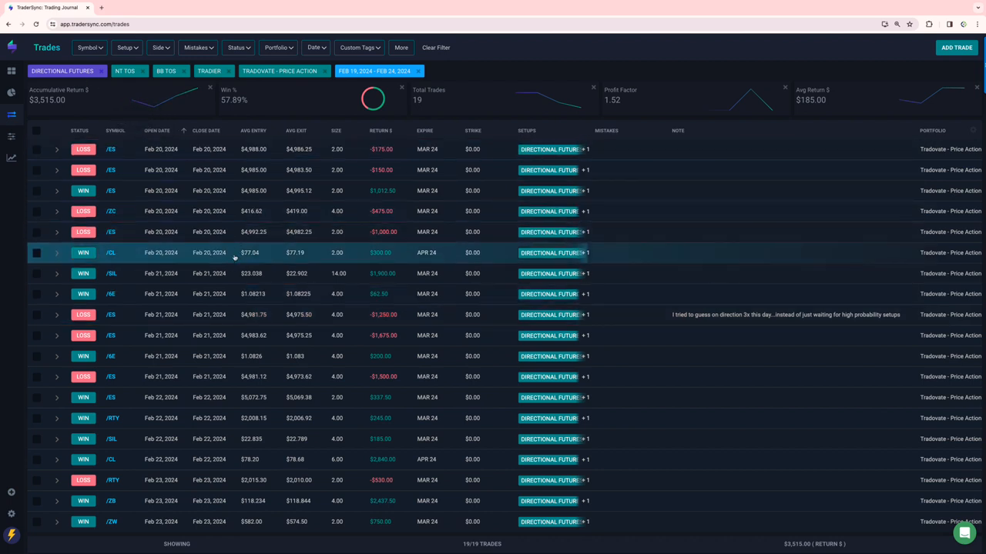
mouse_move(254, 266)
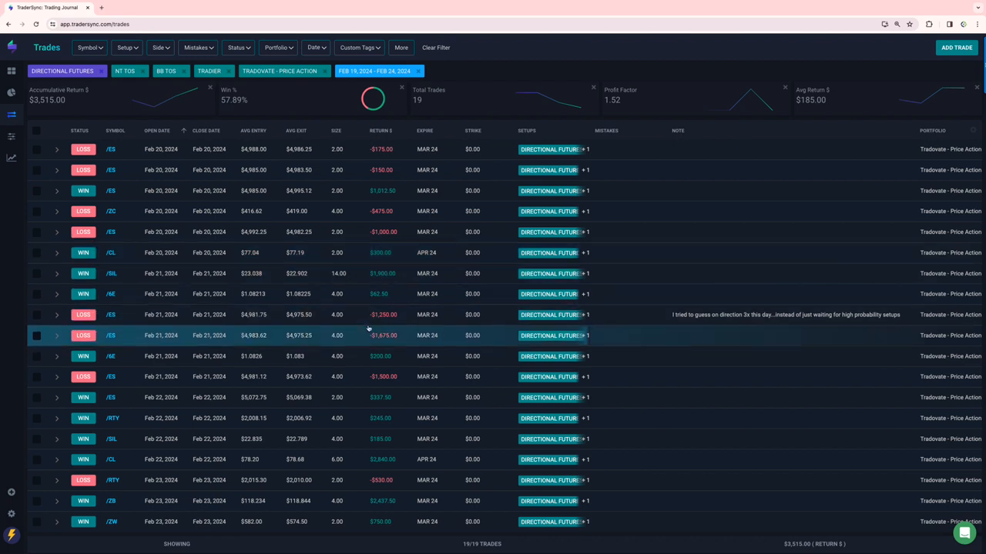
mouse_move(399, 356)
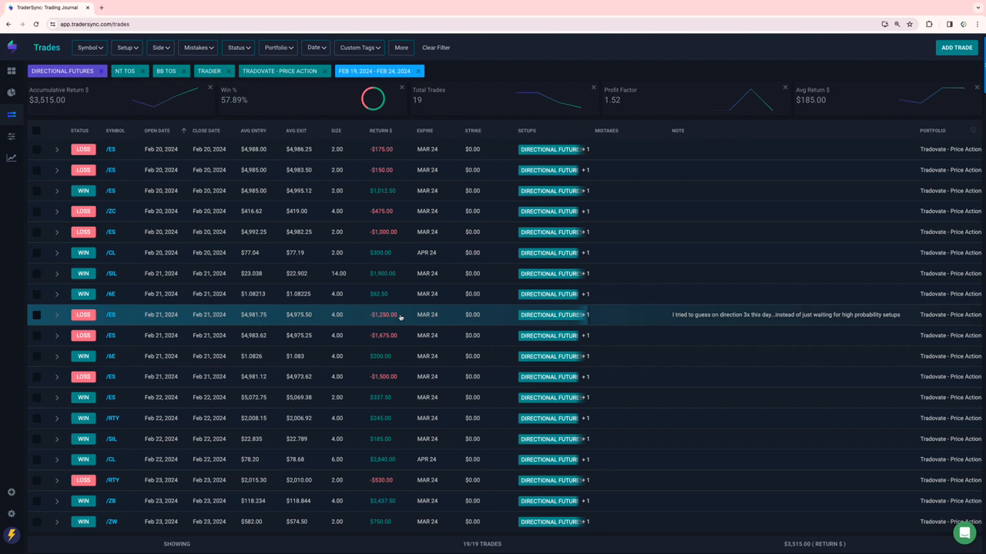
mouse_move(375, 295)
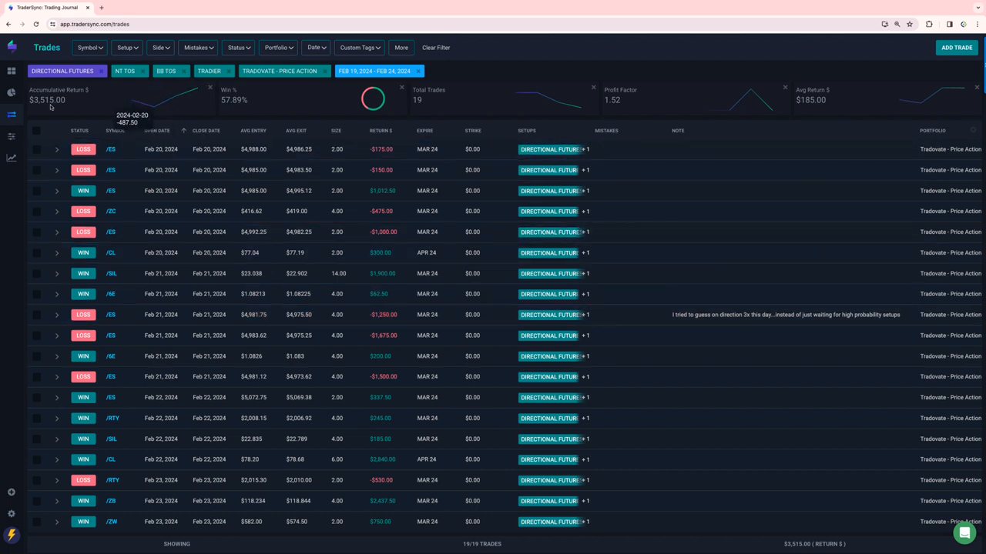
Step: Try IRON DUCK, then filter to MOC TRADE, leaving one /ES trade at -$4,250.00
left_click(126, 47)
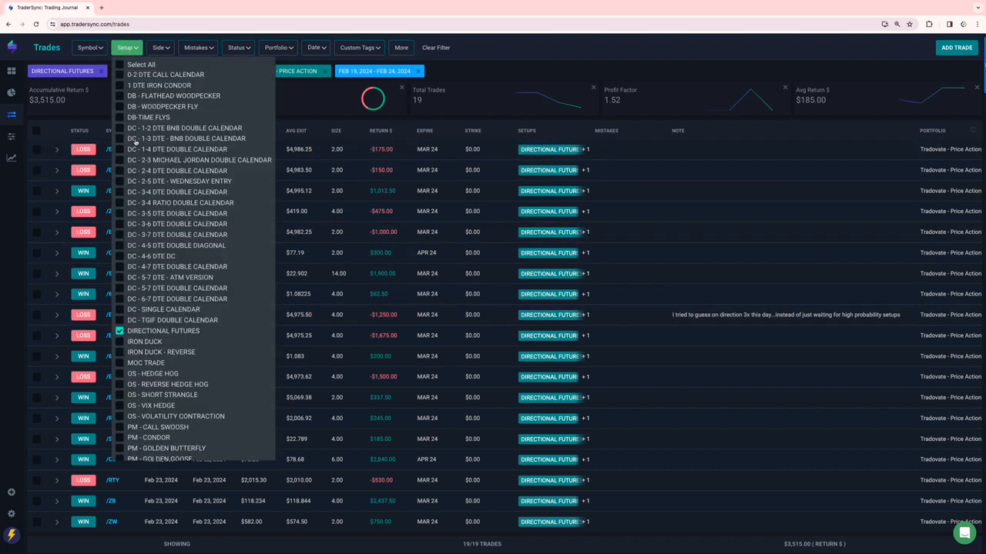
left_click(119, 341)
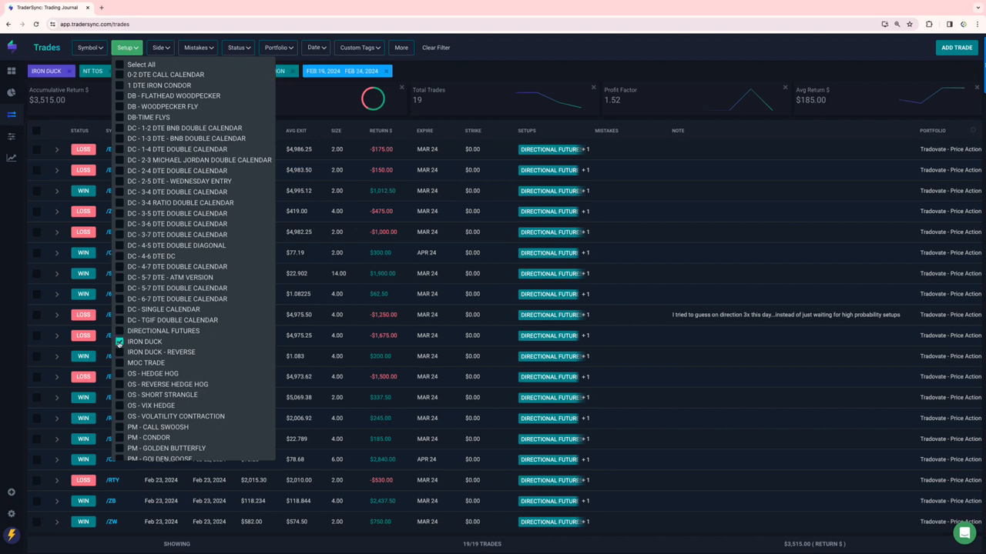
left_click(120, 342)
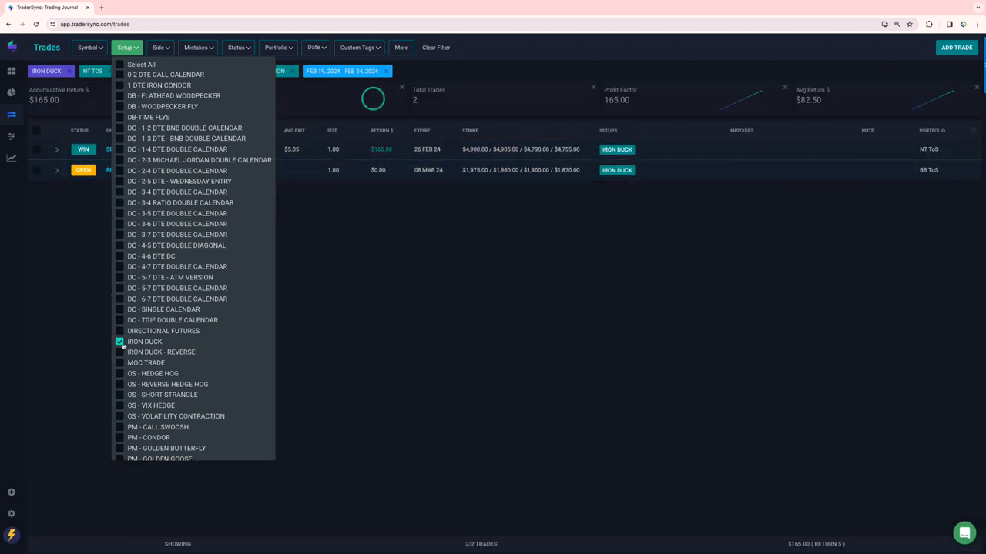
left_click(119, 362)
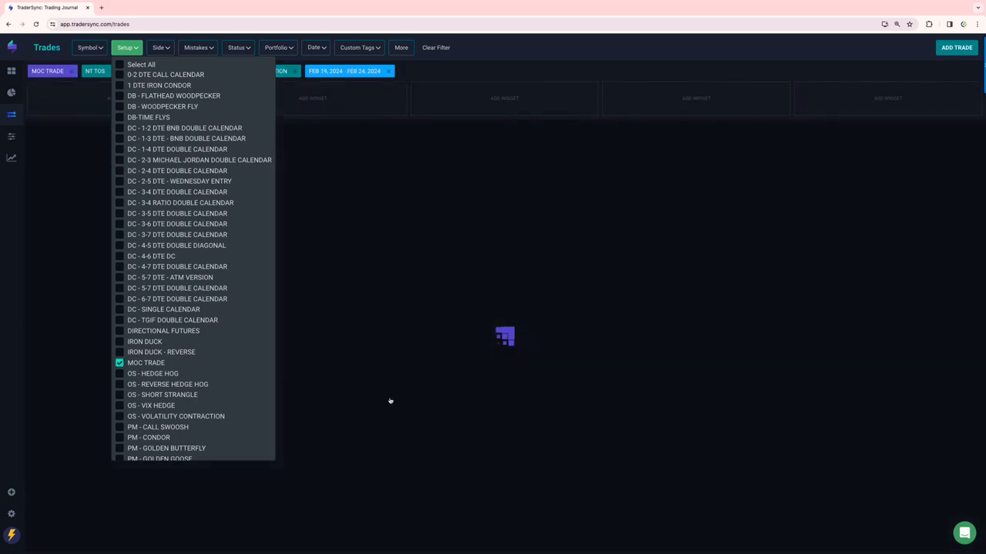
left_click(393, 400)
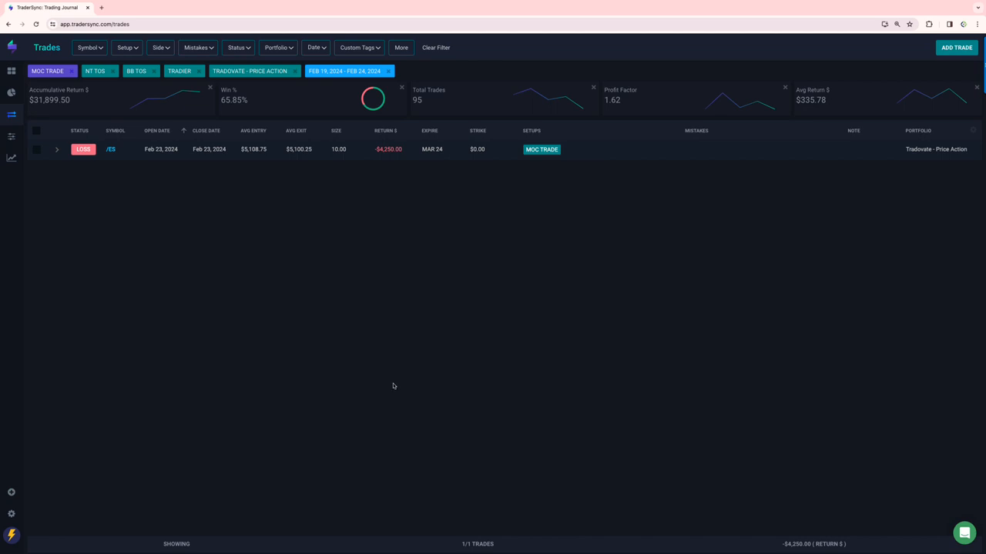
mouse_move(367, 228)
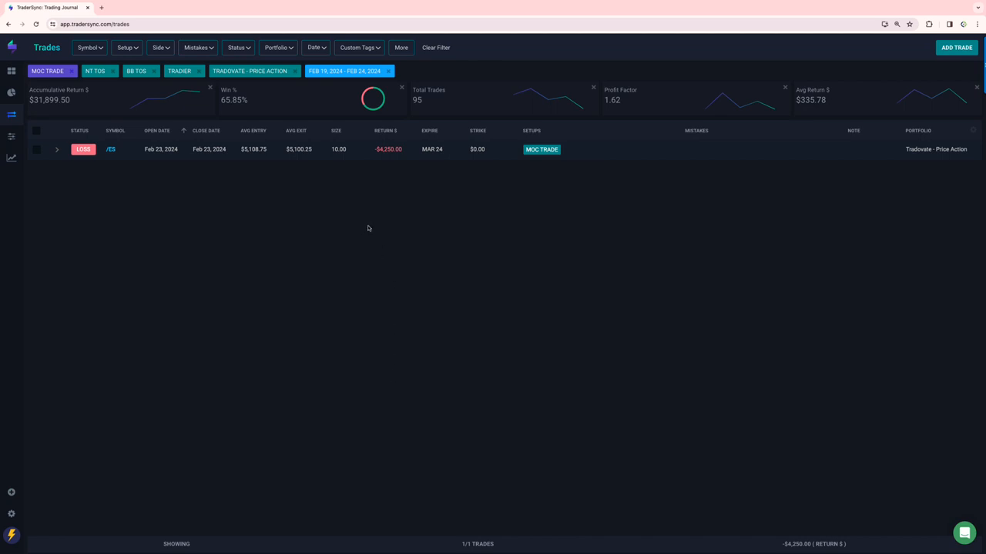
mouse_move(351, 226)
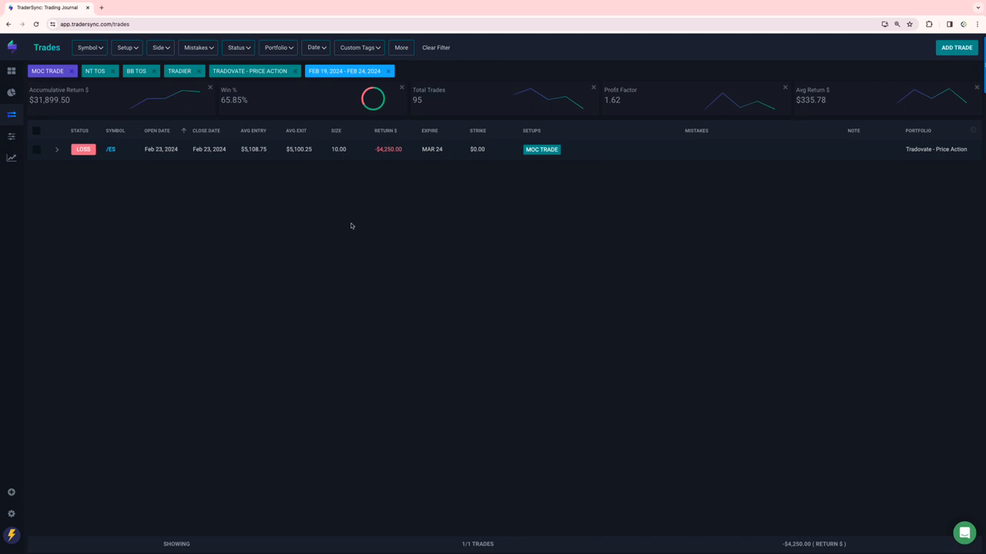
mouse_move(374, 175)
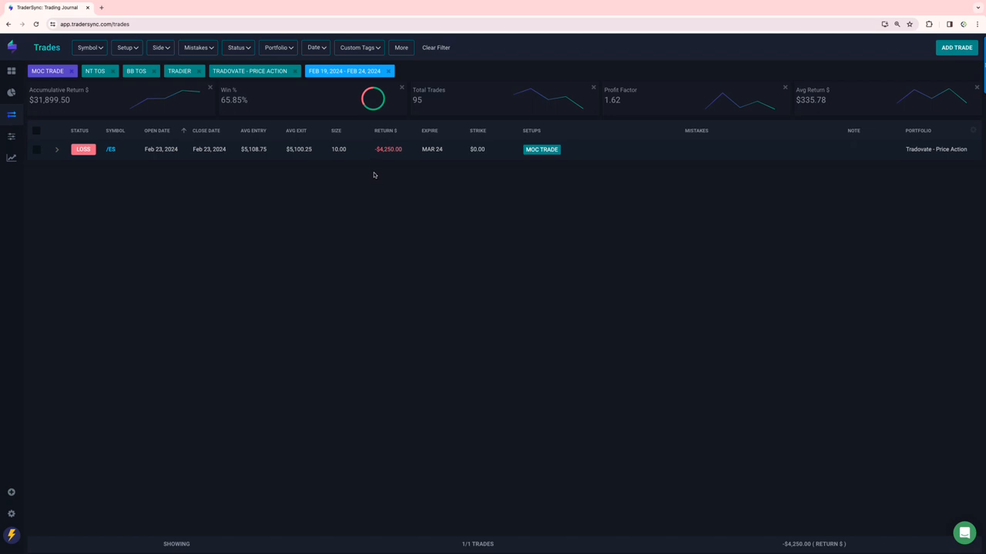
mouse_move(377, 174)
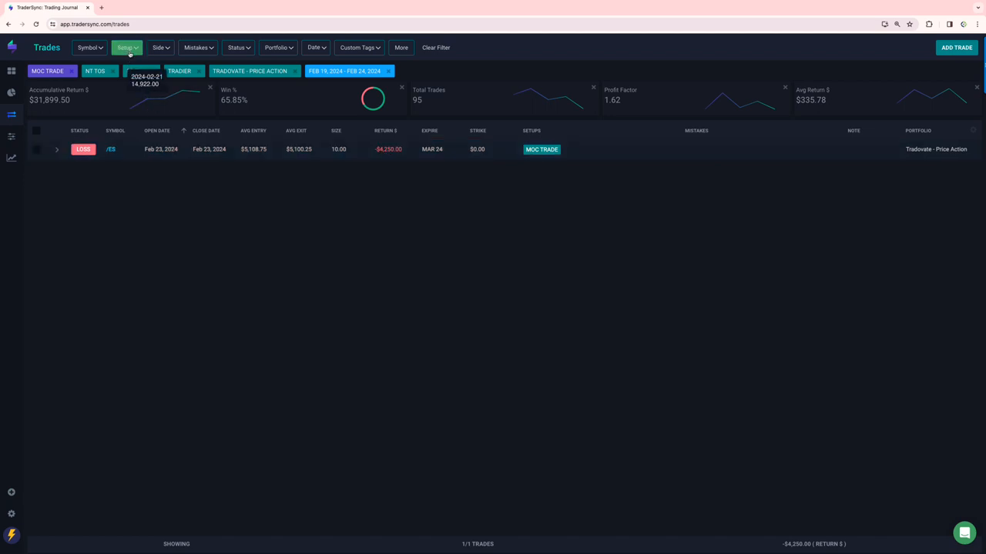
Step: Switch the setup filter to the OS setups, including OS - VOLATILITY CONTRACTION
left_click(126, 47)
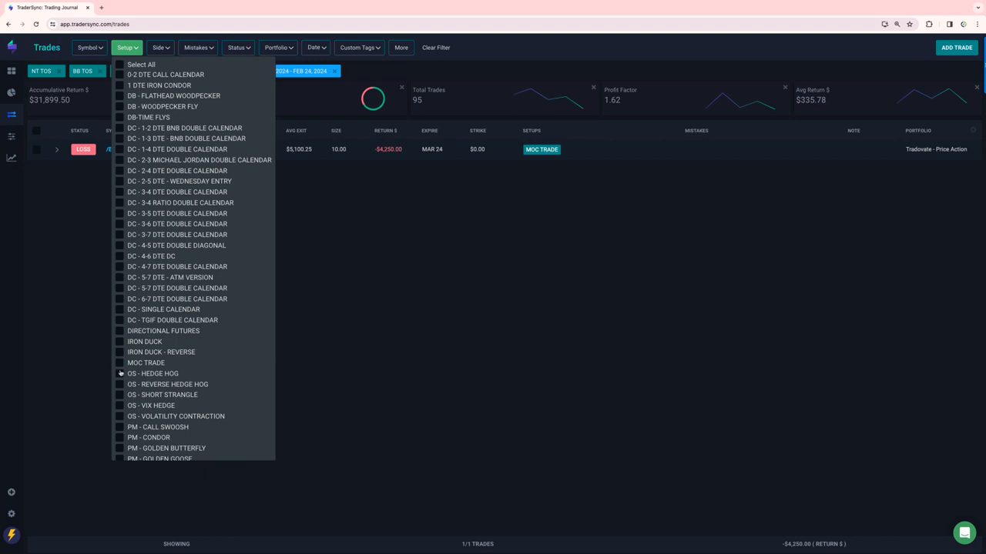
left_click(119, 405)
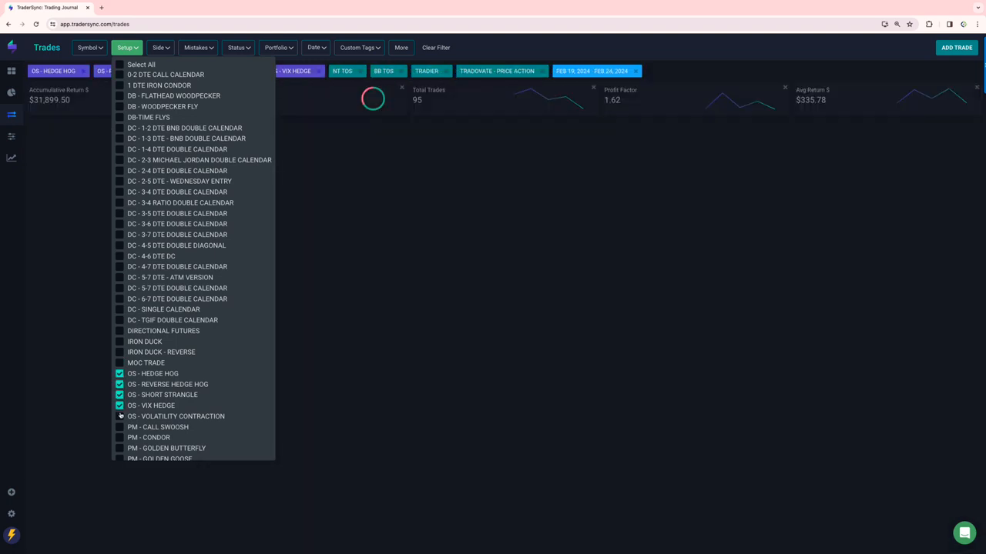
left_click(120, 416)
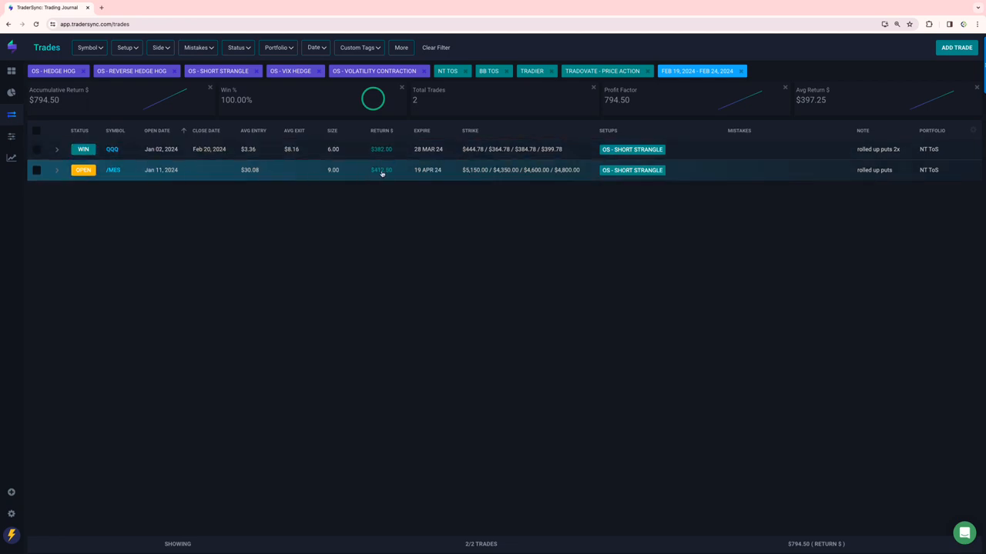
left_click(126, 47)
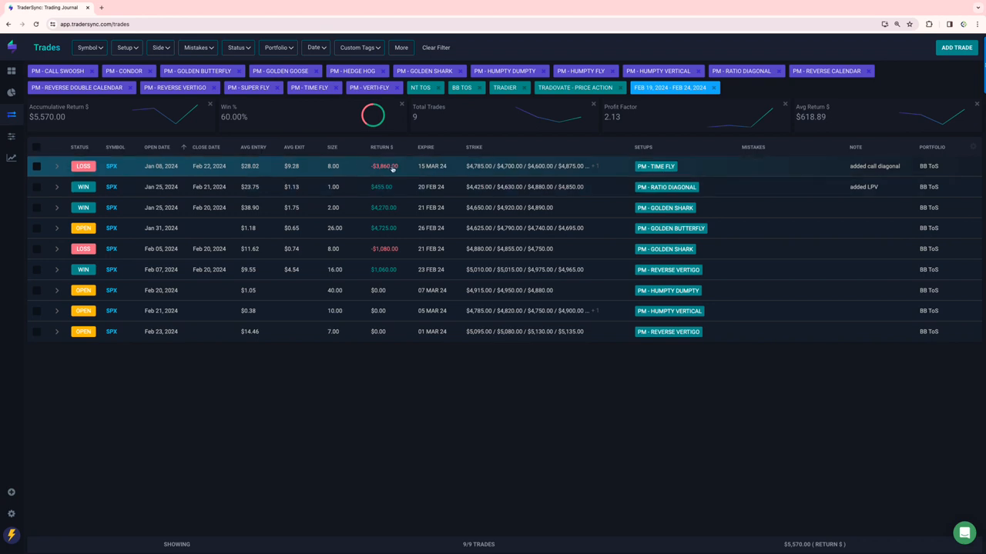
mouse_move(385, 187)
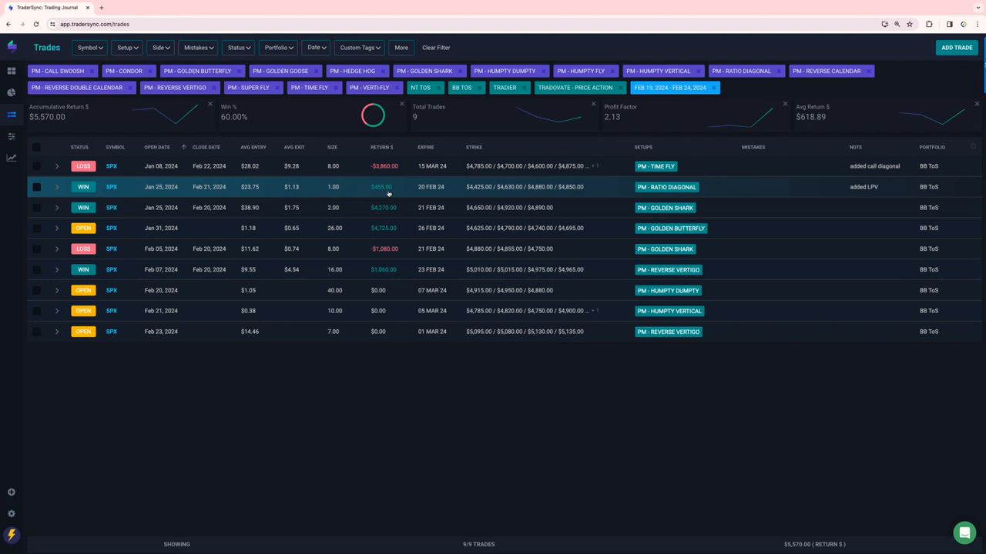
mouse_move(389, 212)
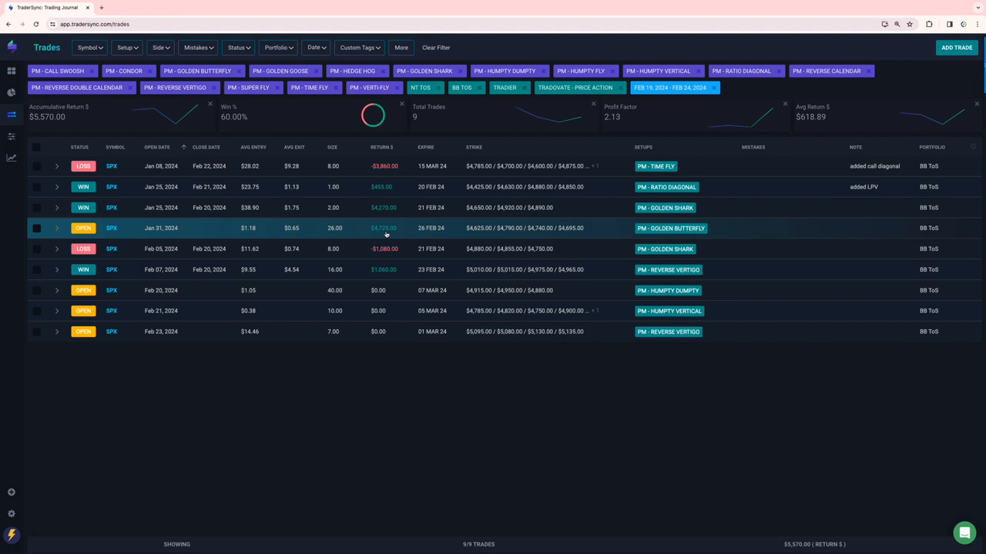
mouse_move(384, 231)
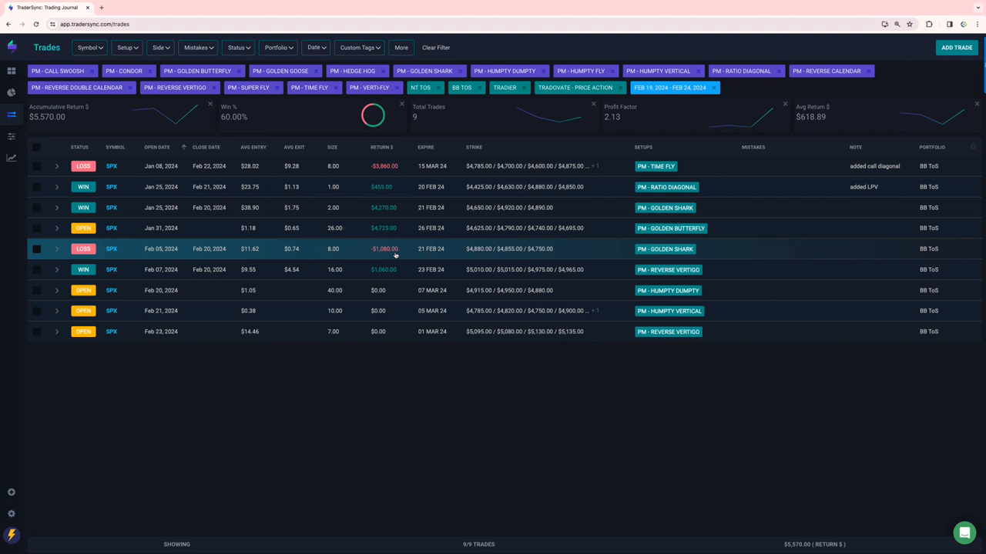
mouse_move(393, 270)
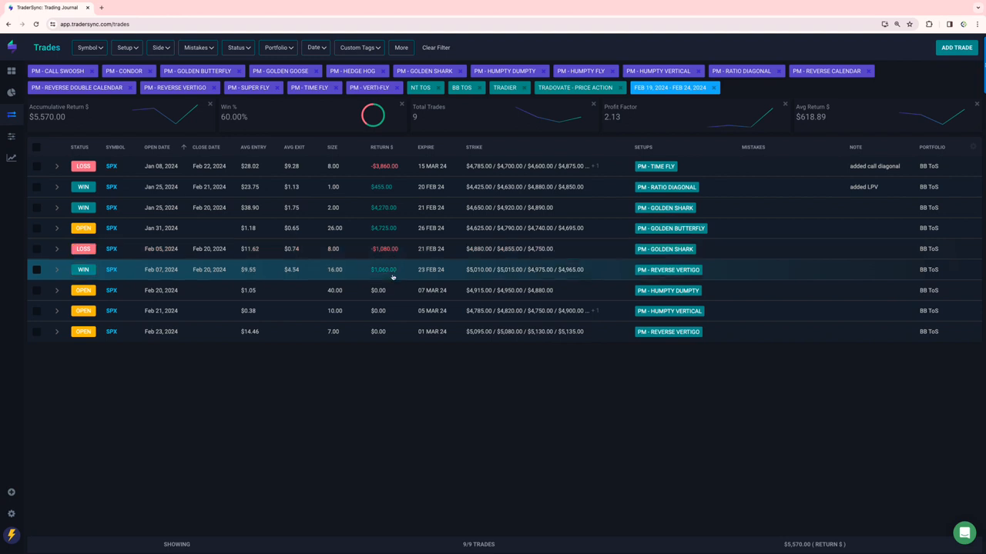
mouse_move(631, 271)
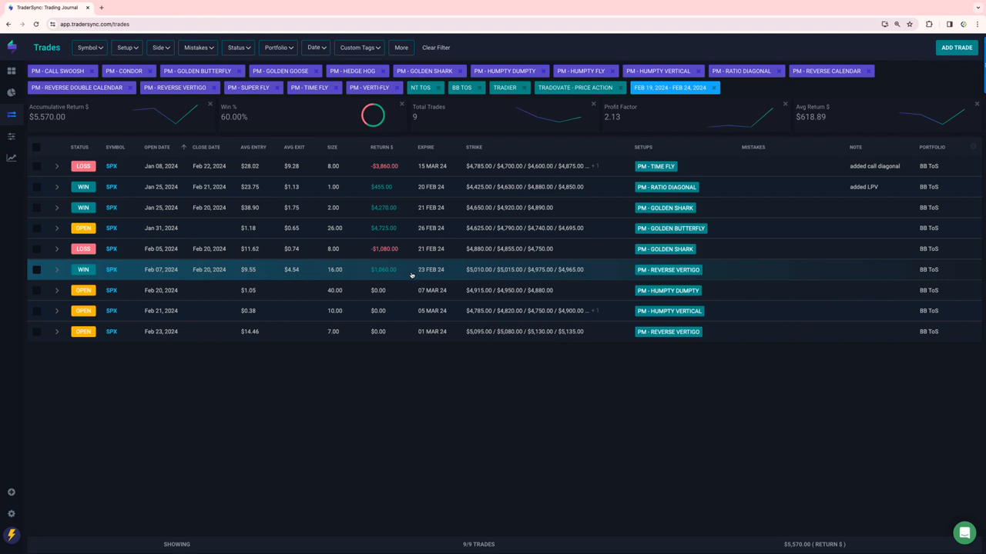
mouse_move(412, 275)
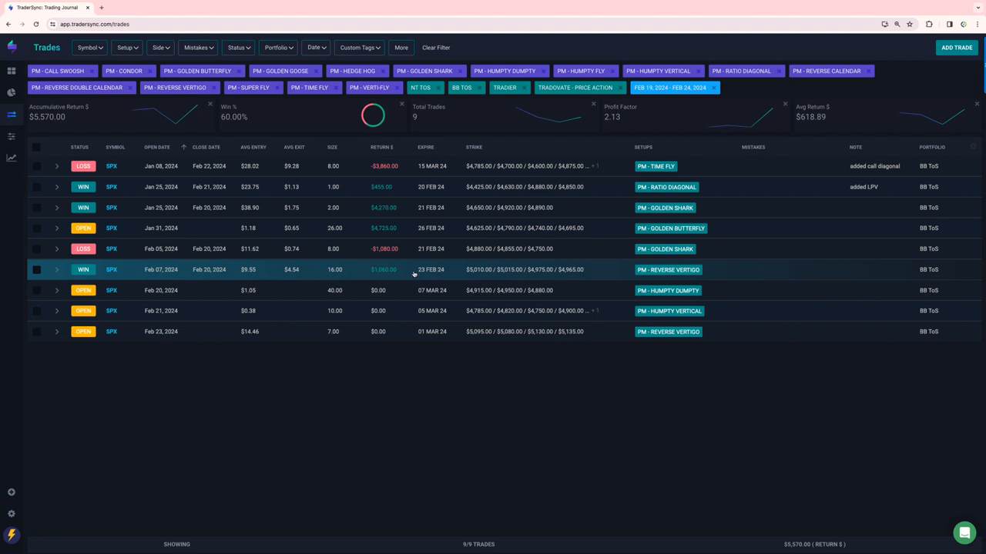